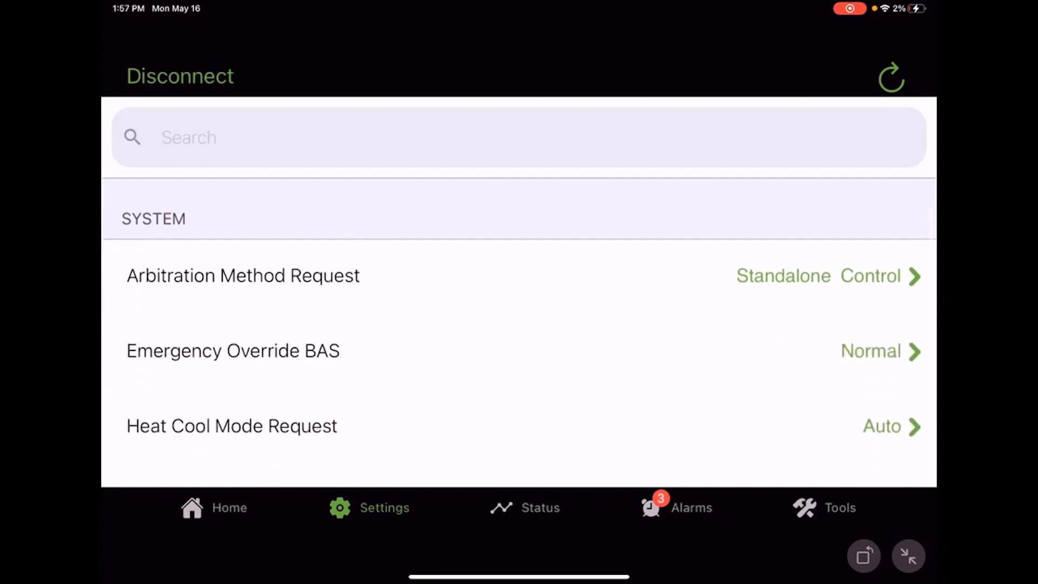
# Change Arbitration Method Request from standalone to Enable External/BAS Control and apply it.
pyautogui.scroll(-3)
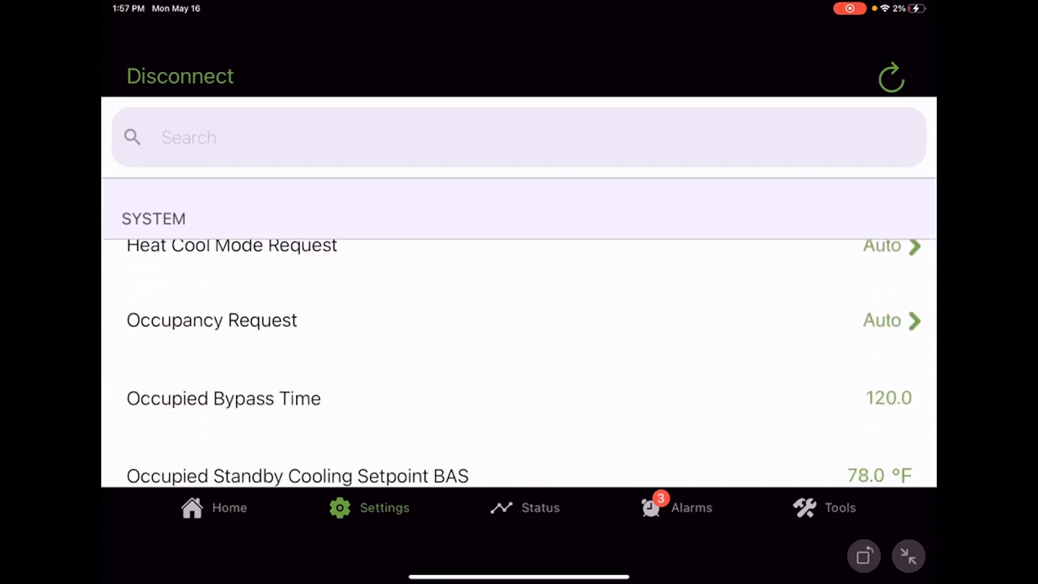
pyautogui.scroll(-3)
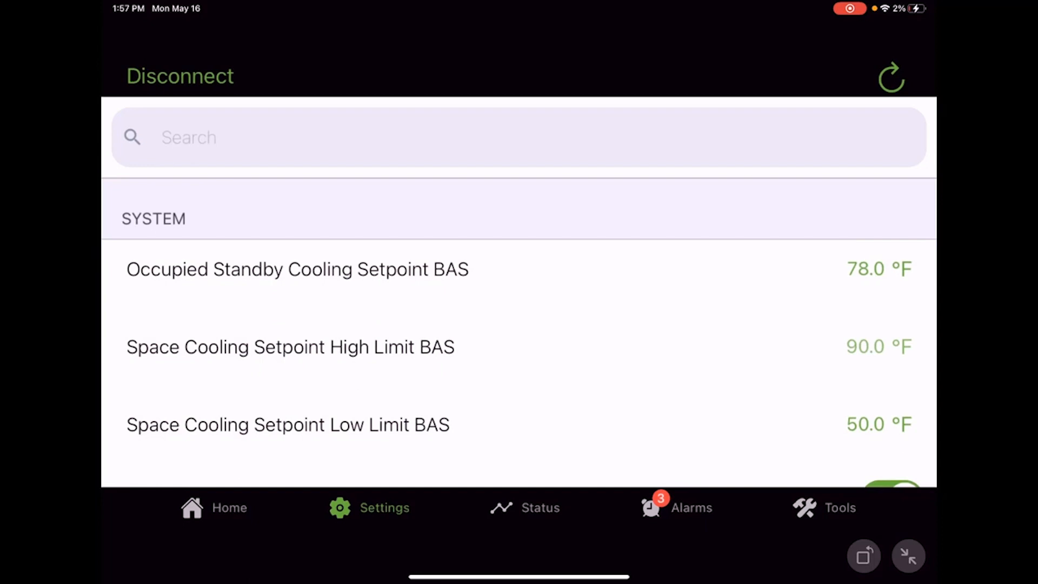
pyautogui.scroll(-3)
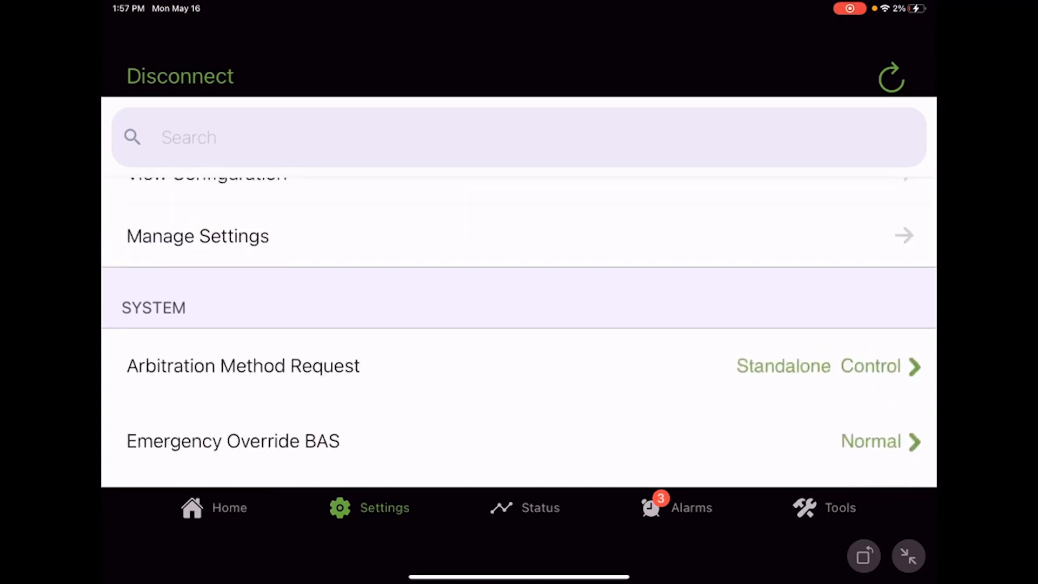
pyautogui.click(243, 366)
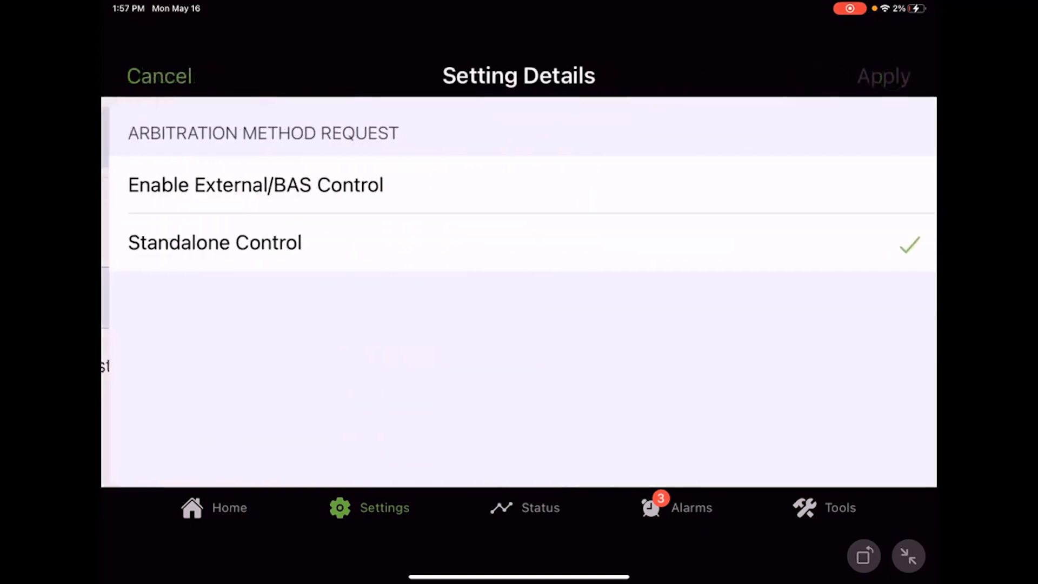
pyautogui.click(247, 185)
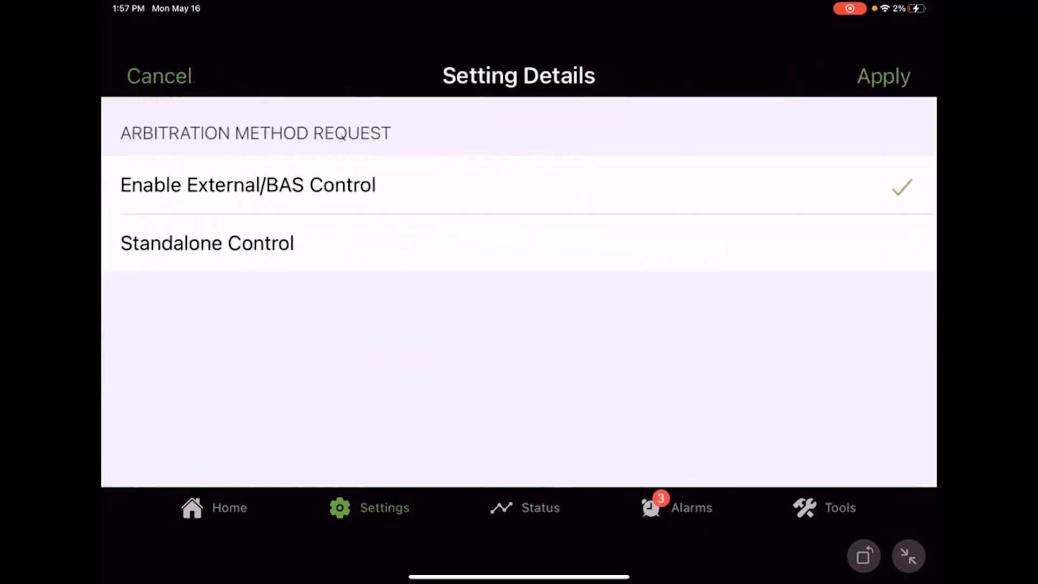
pyautogui.click(883, 75)
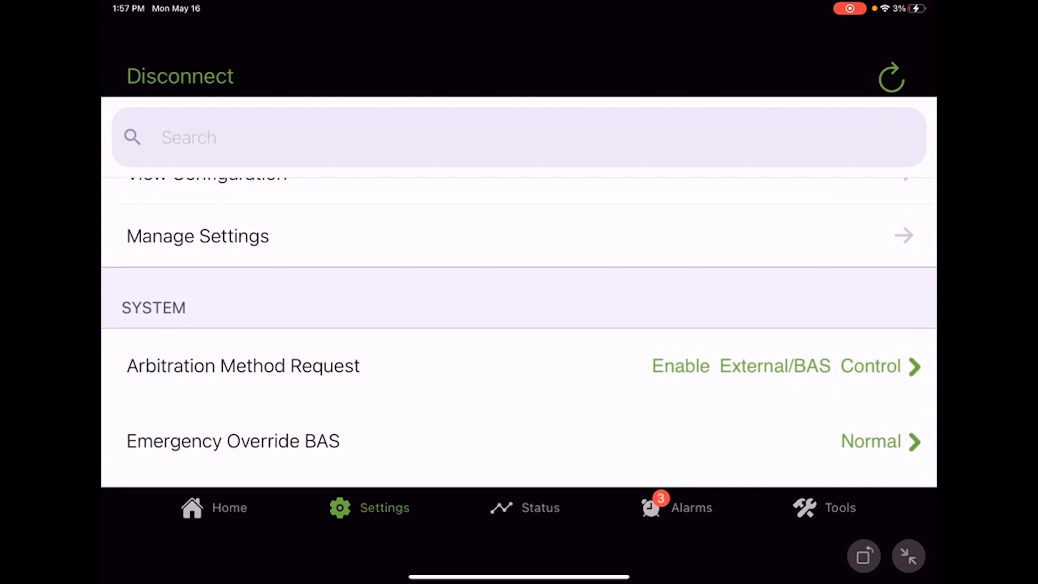
# Change Space Cooling Setpoint High Limit BAS from 90.0 °F to 82.0 °F.
pyautogui.scroll(-3)
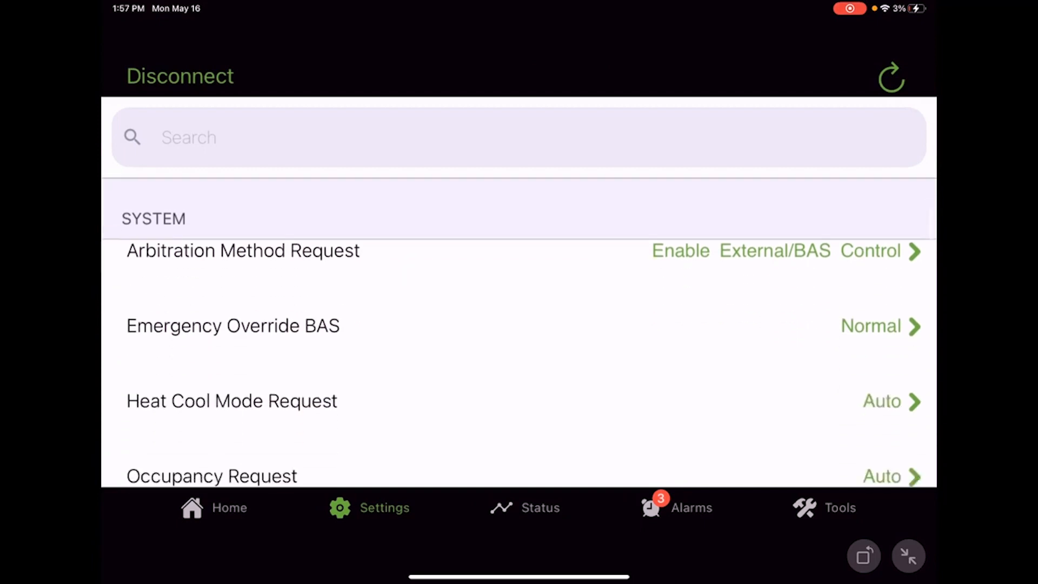
pyautogui.scroll(-3)
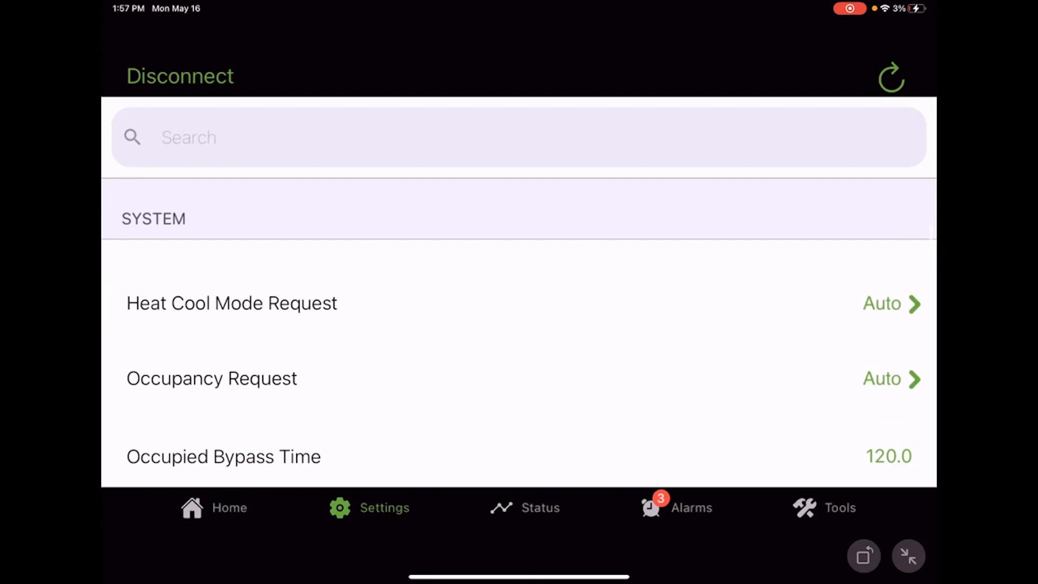
pyautogui.scroll(-3)
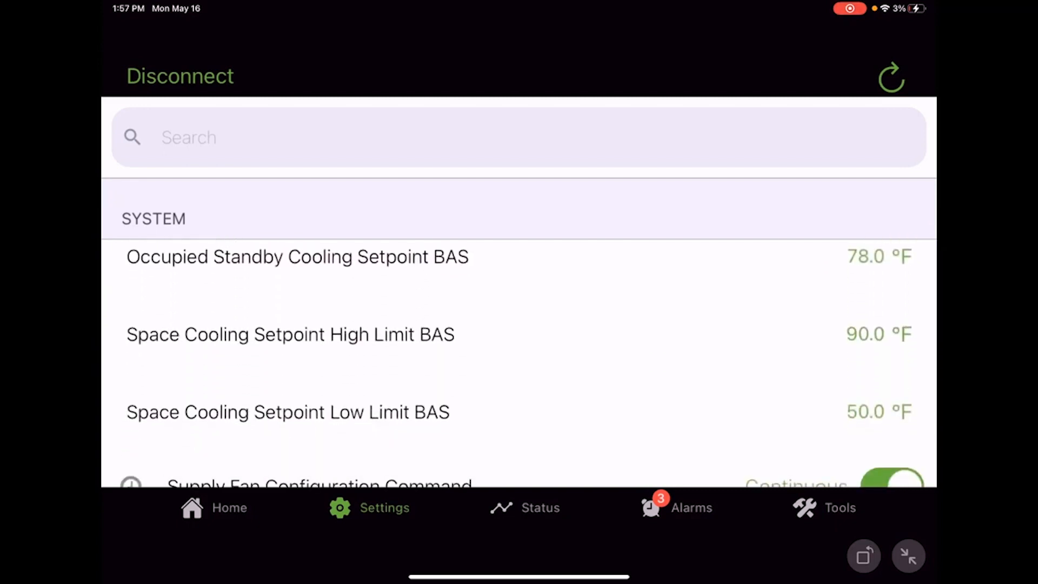
pyautogui.click(289, 334)
pyautogui.write('82')
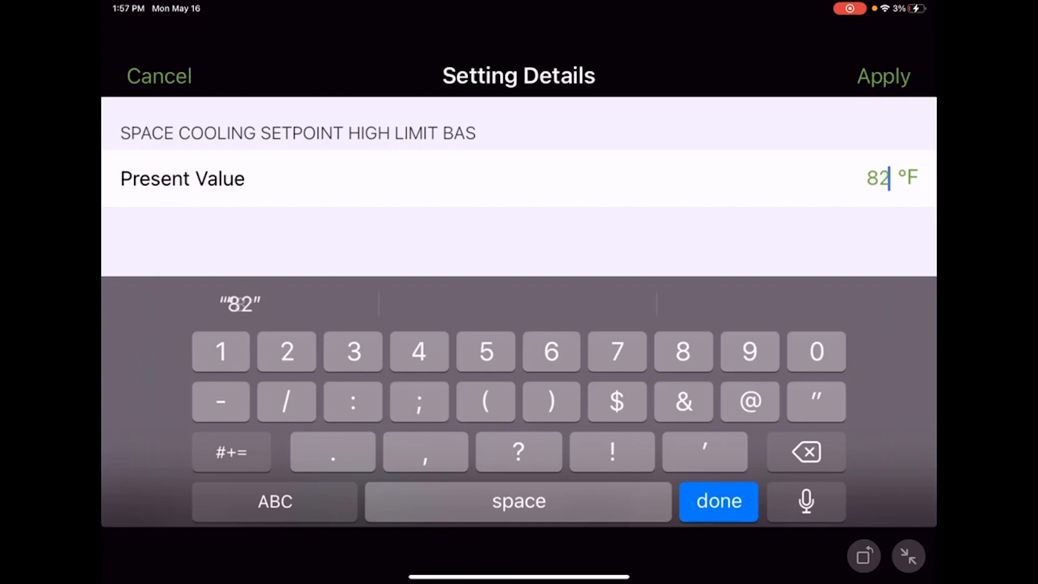
pyautogui.click(883, 76)
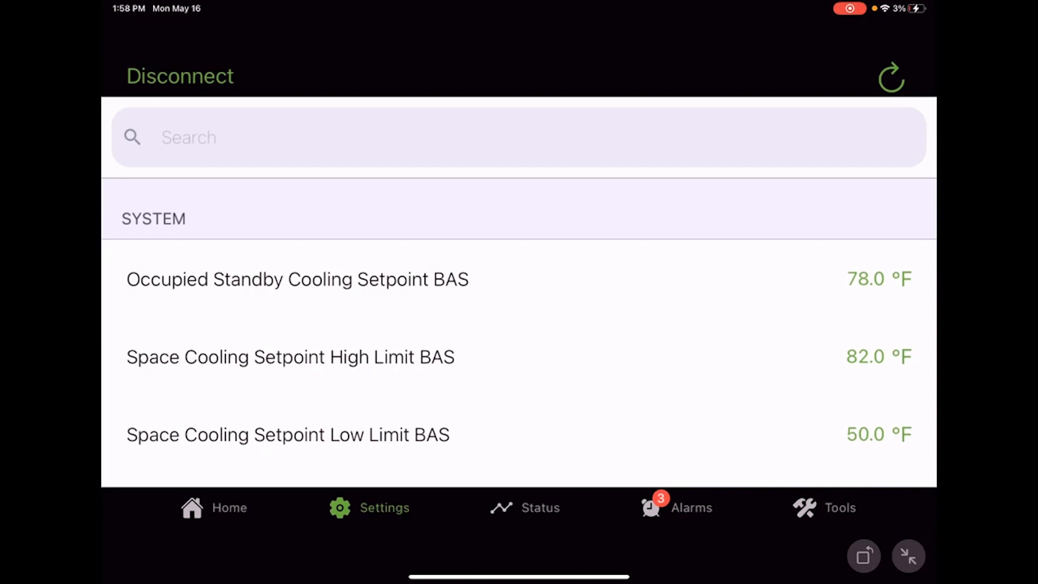
# Set Space Cooling Setpoint Low Limit BAS to 68 °F and Unoccupied Cooling Setpoint from 85 to 83 °F.
pyautogui.click(287, 434)
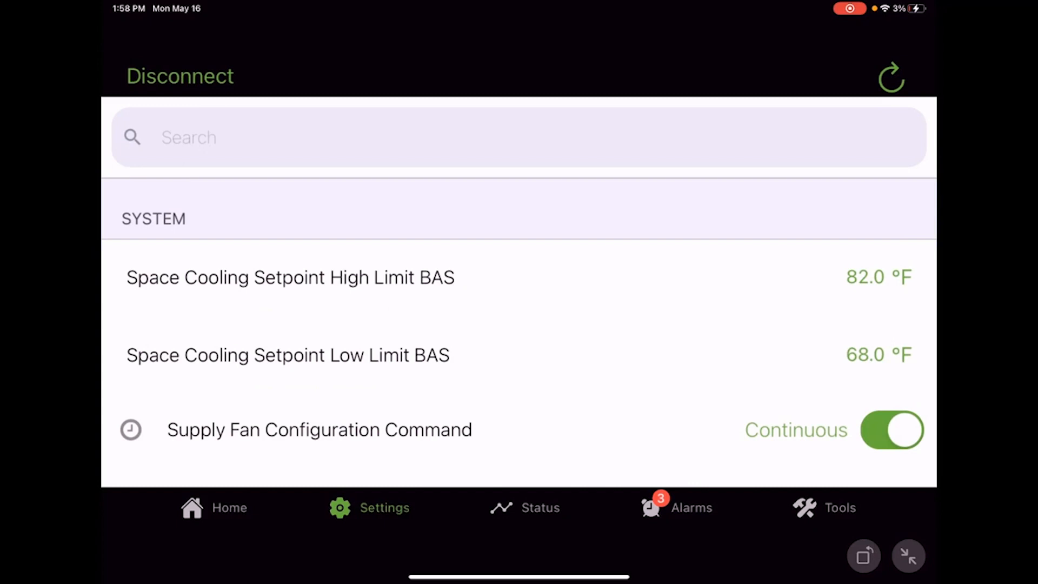
pyautogui.scroll(-3)
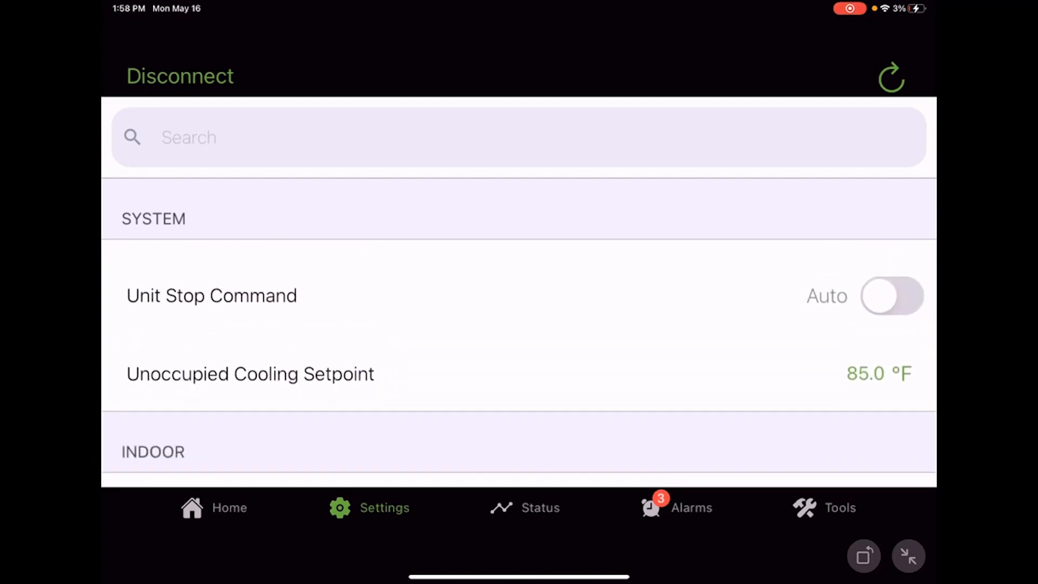
pyautogui.click(251, 374)
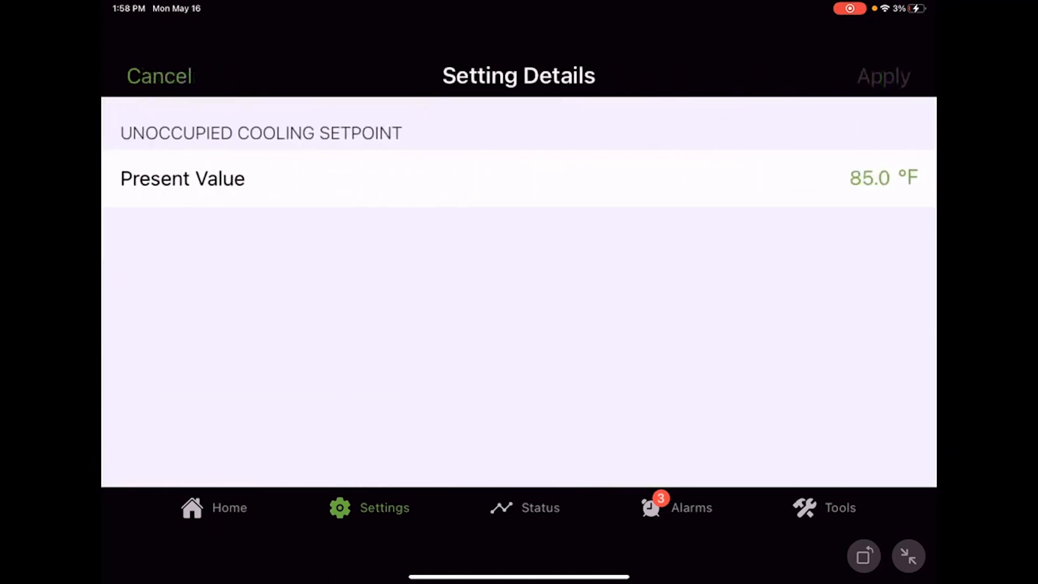
pyautogui.click(870, 178)
pyautogui.write('8')
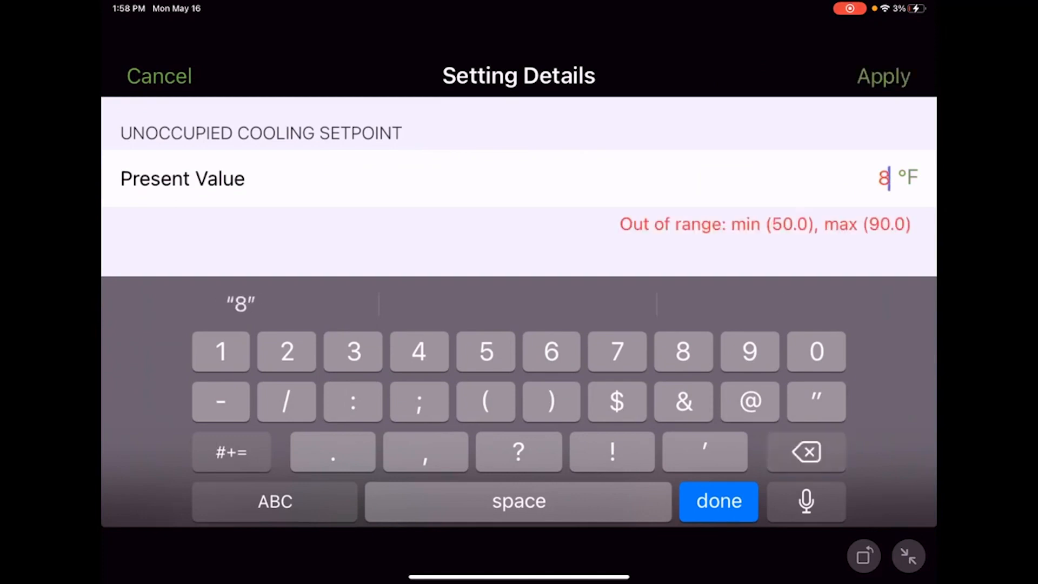
pyautogui.write('3')
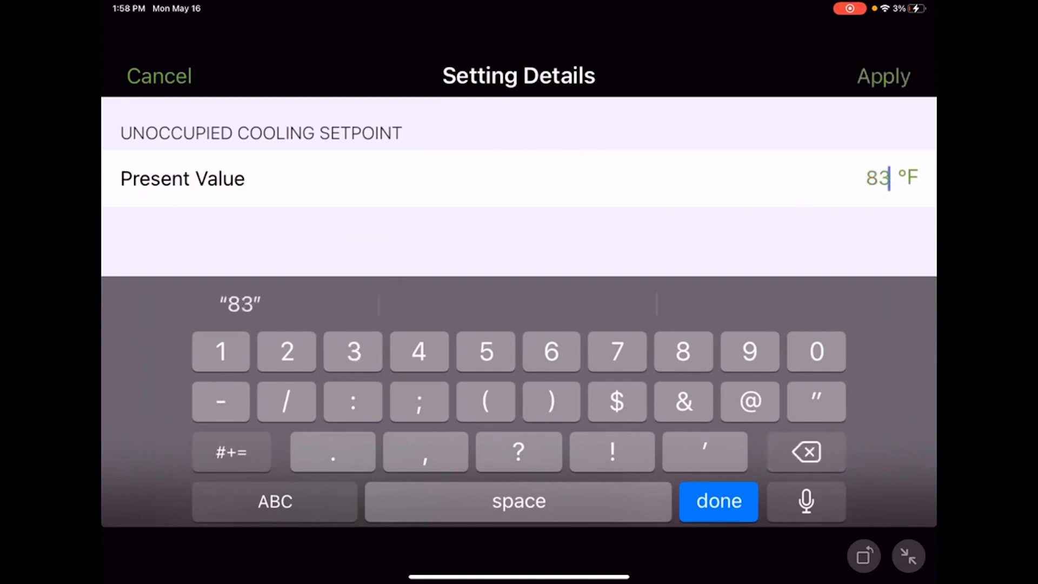
pyautogui.click(883, 75)
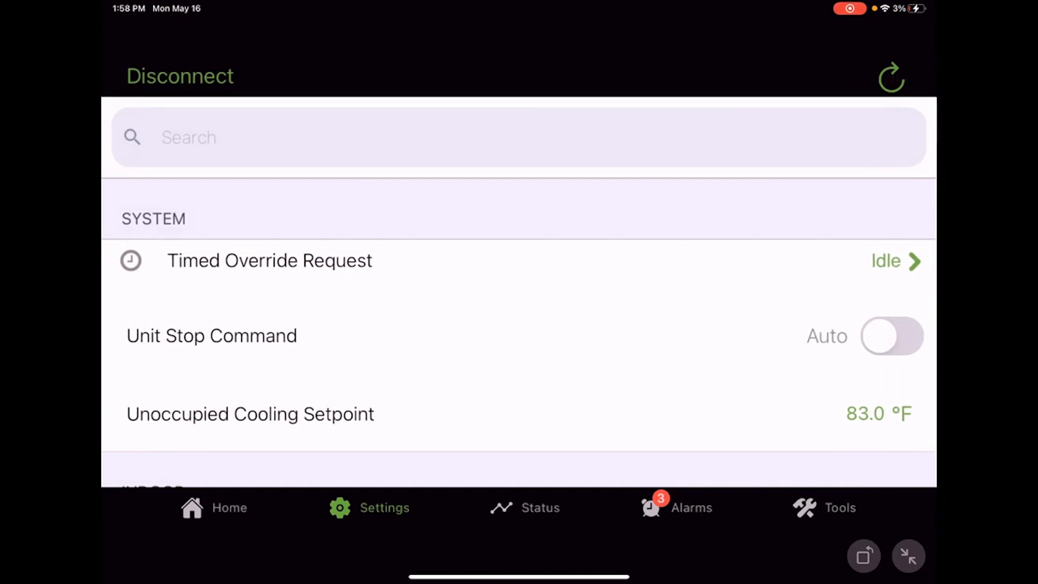
# Change the Indoor section's Filter Runtime Hours Setpoint from 400.0 to 300.0.
pyautogui.scroll(-3)
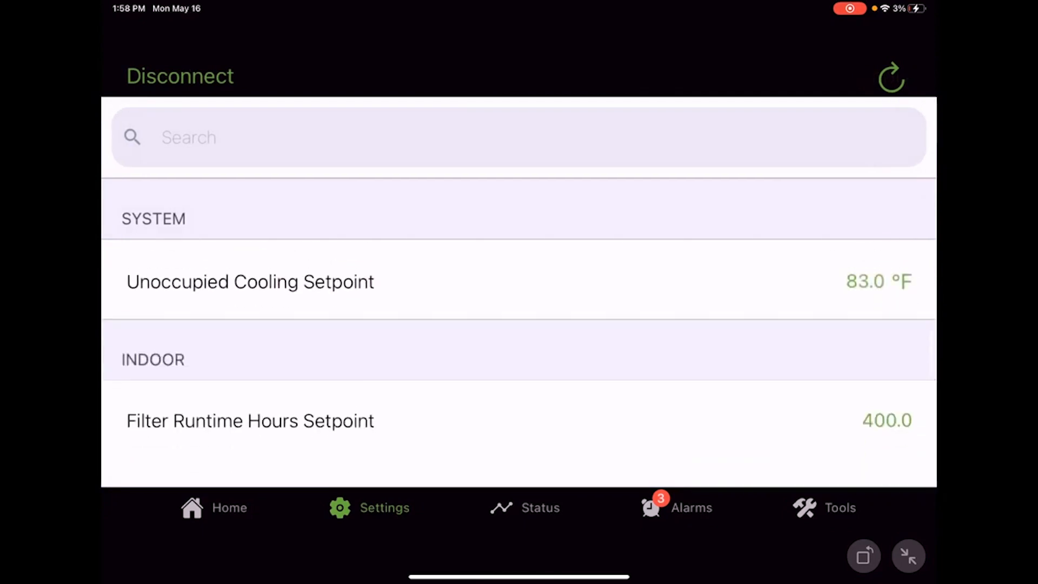
pyautogui.scroll(-3)
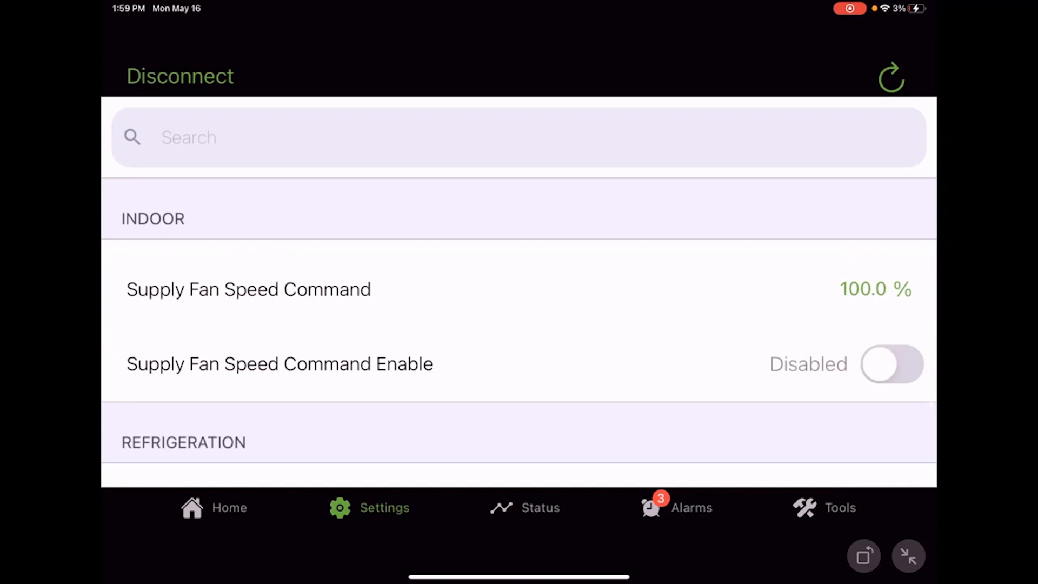
pyautogui.scroll(-3)
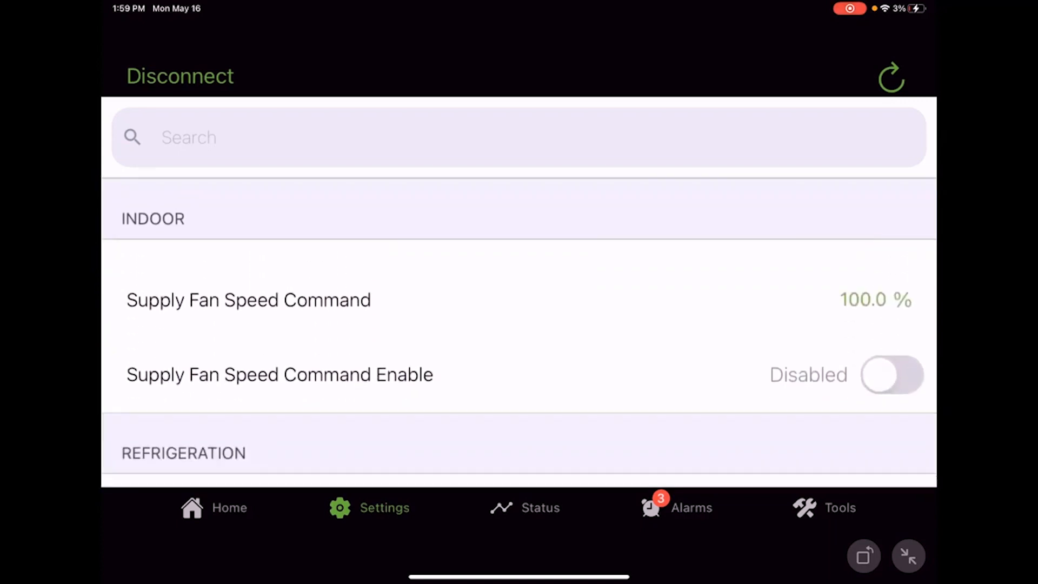
pyautogui.scroll(-3)
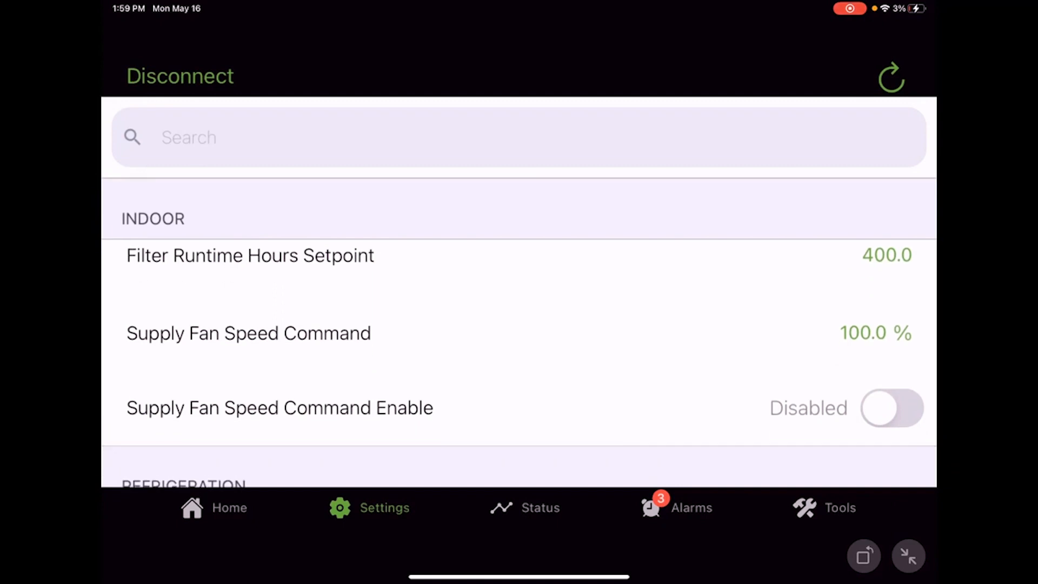
pyautogui.click(250, 256)
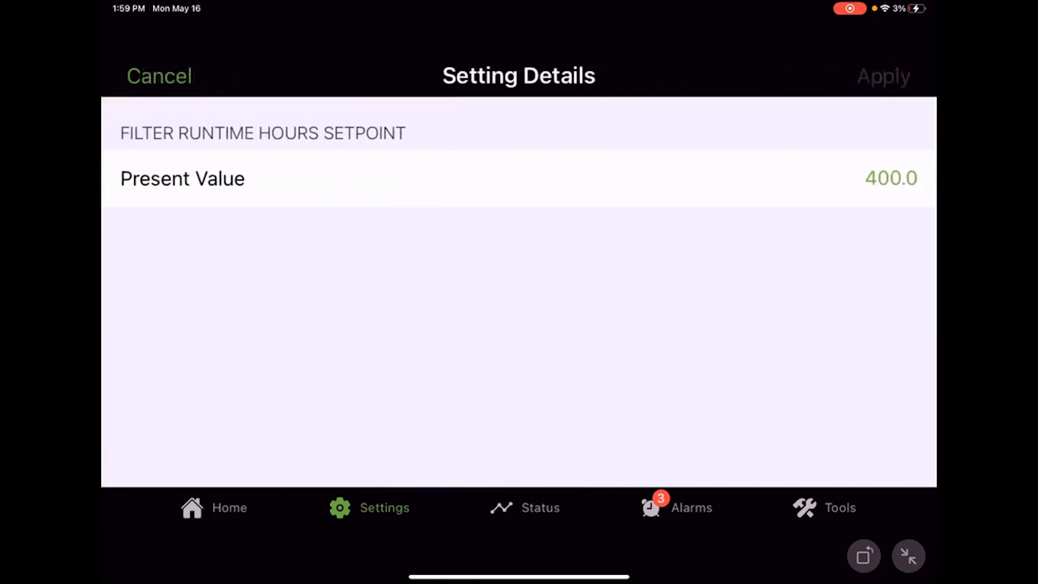
pyautogui.click(891, 178)
pyautogui.write('3')
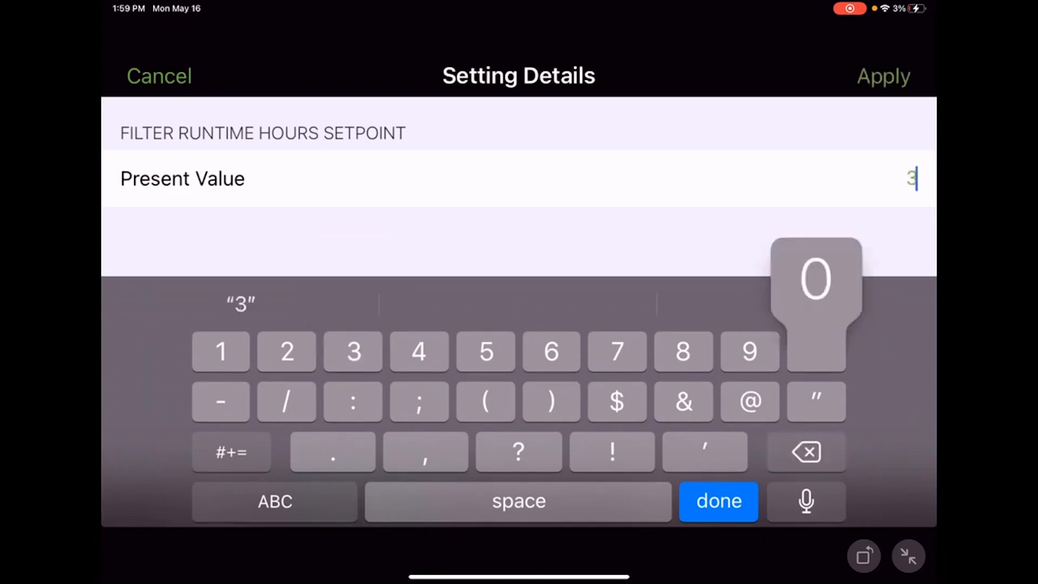
pyautogui.write('00')
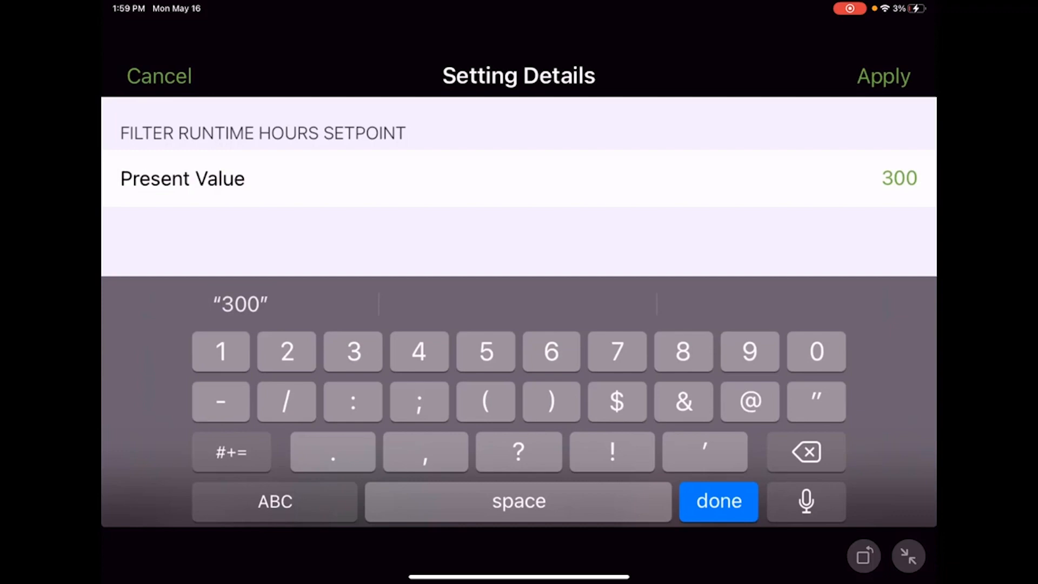
pyautogui.click(883, 75)
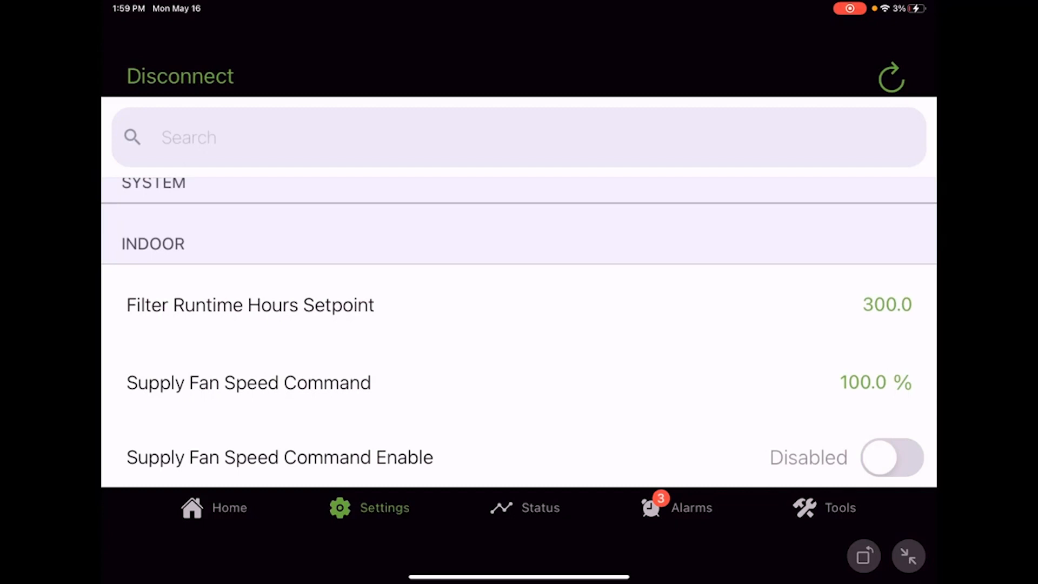
# Change Cooling Demand Limit Capacity Enable Setpoint from 0 % to 50.0 %.
pyautogui.scroll(-3)
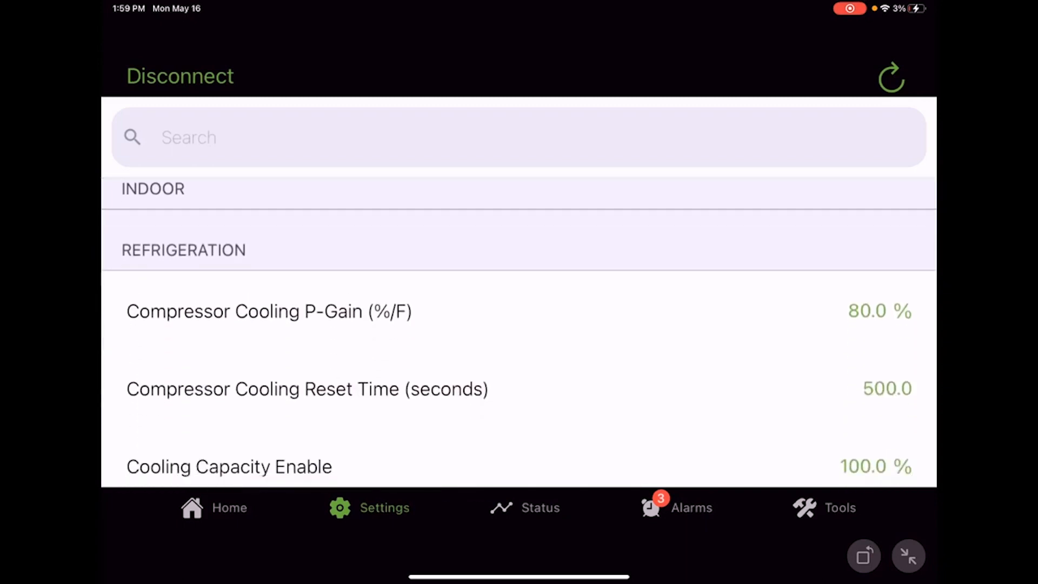
pyautogui.scroll(-3)
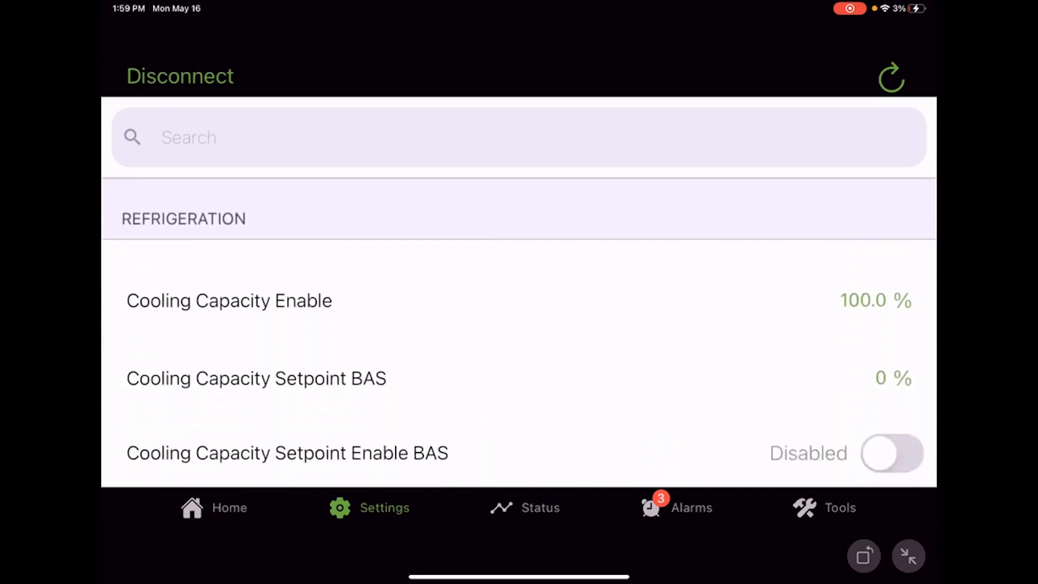
pyautogui.scroll(-3)
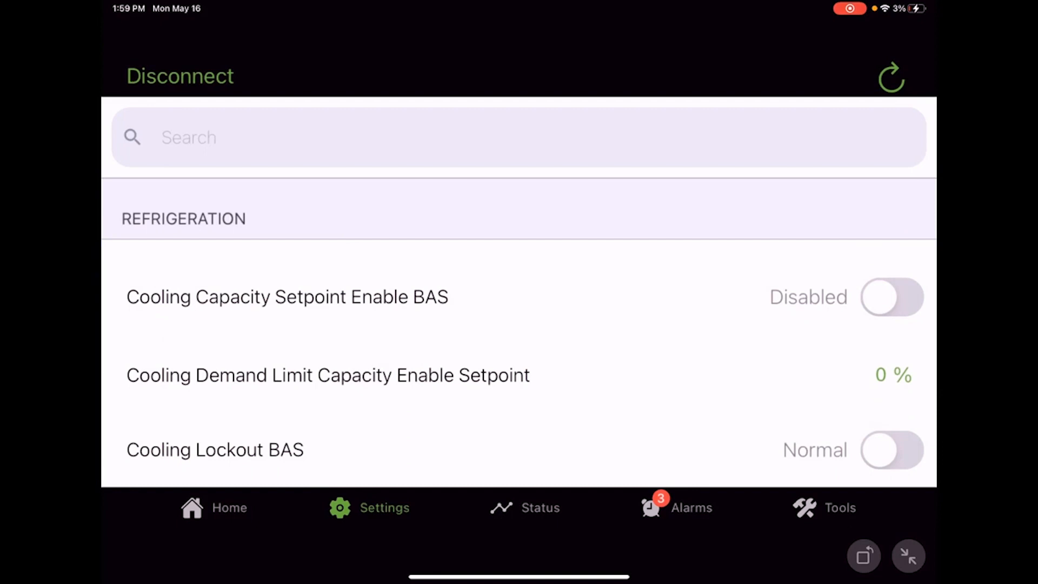
pyautogui.click(328, 375)
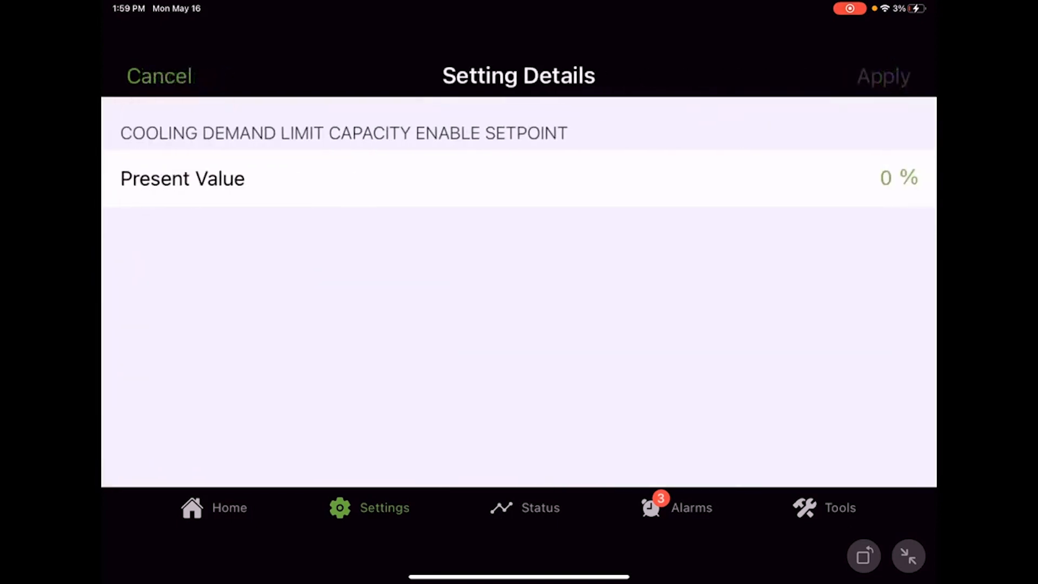
pyautogui.click(899, 178)
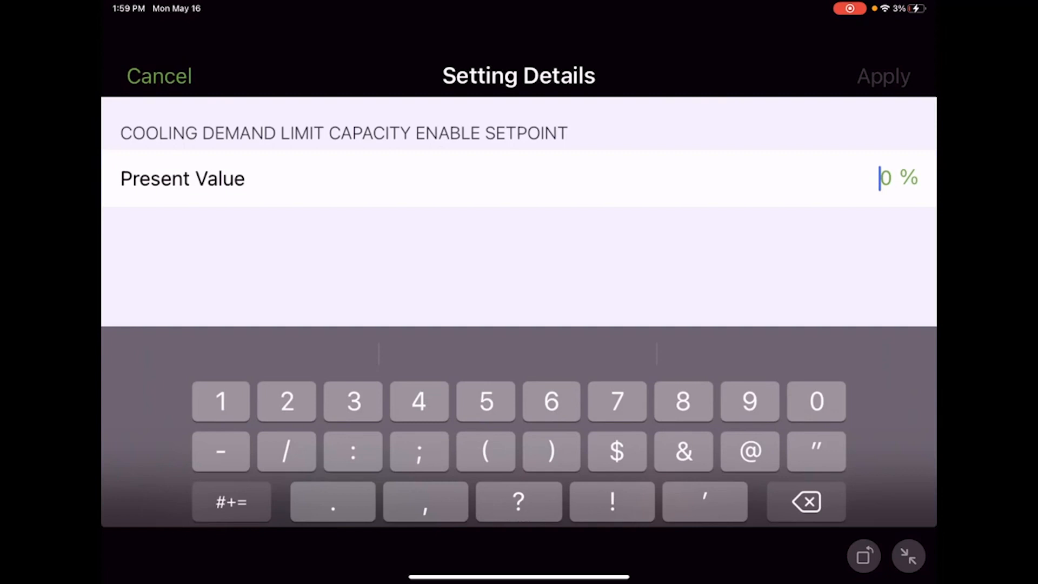
pyautogui.write('5')
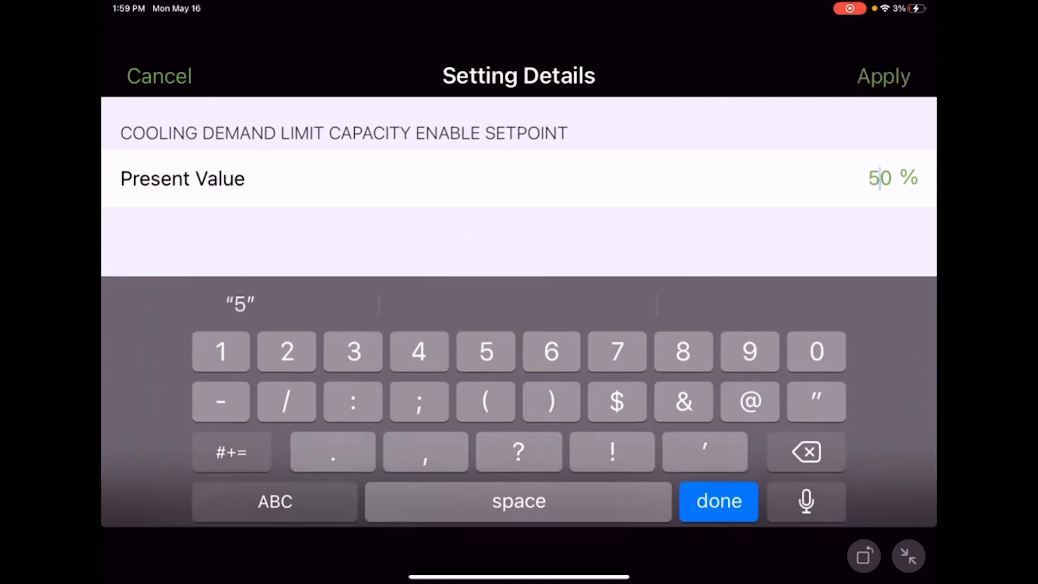
pyautogui.click(883, 75)
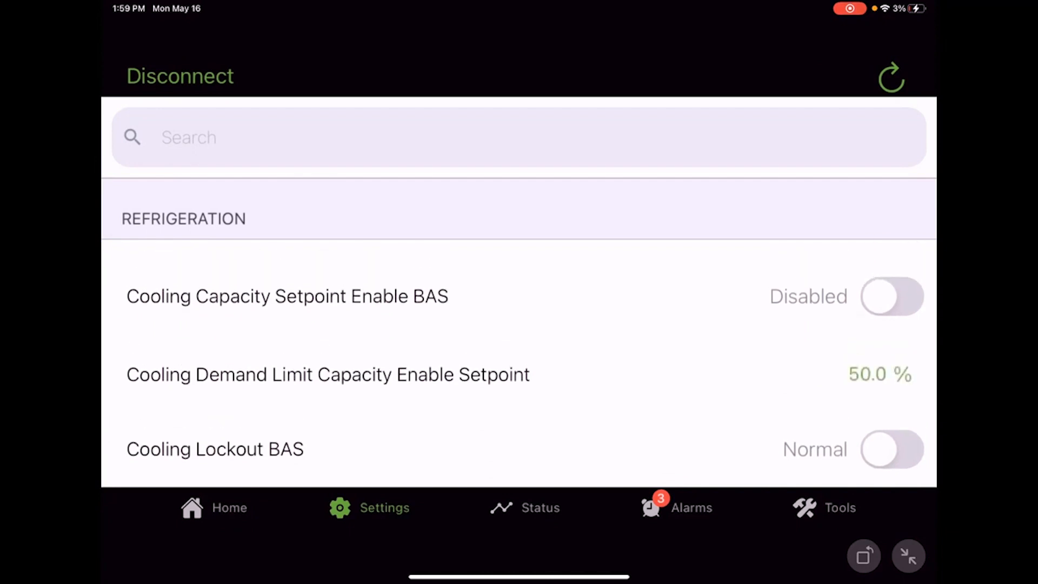
# Switch Cooling Lockout BAS to Locked out and review System settings, with System Mode Switch Input at Auto.
pyautogui.click(891, 449)
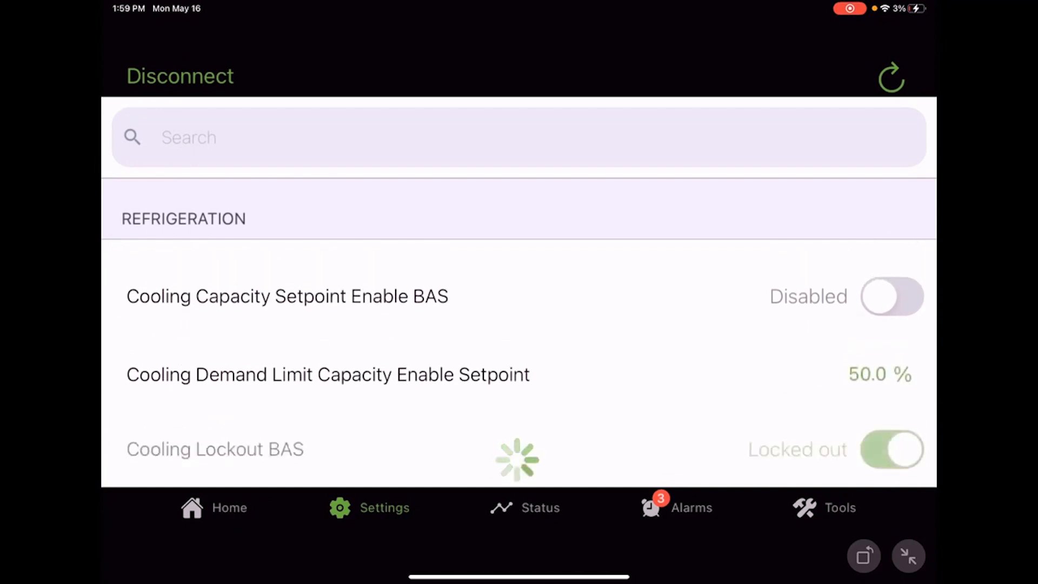
pyautogui.click(891, 449)
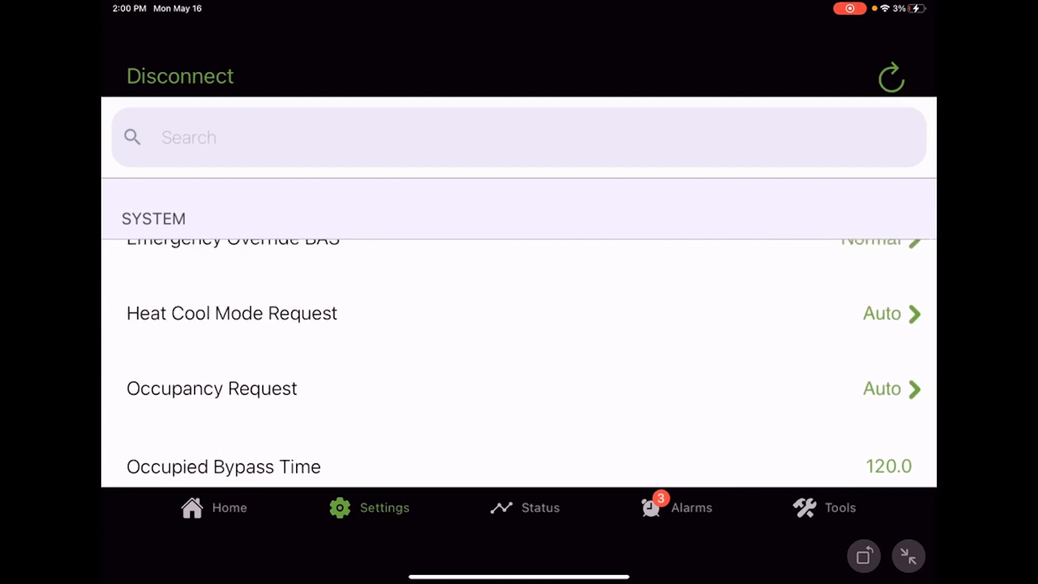
pyautogui.scroll(-3)
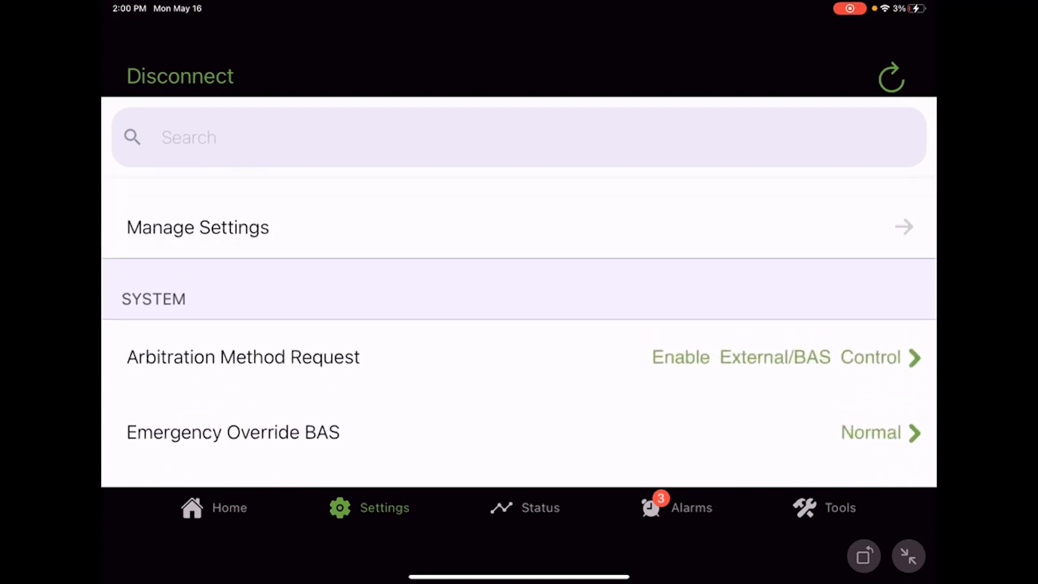
pyautogui.scroll(-3)
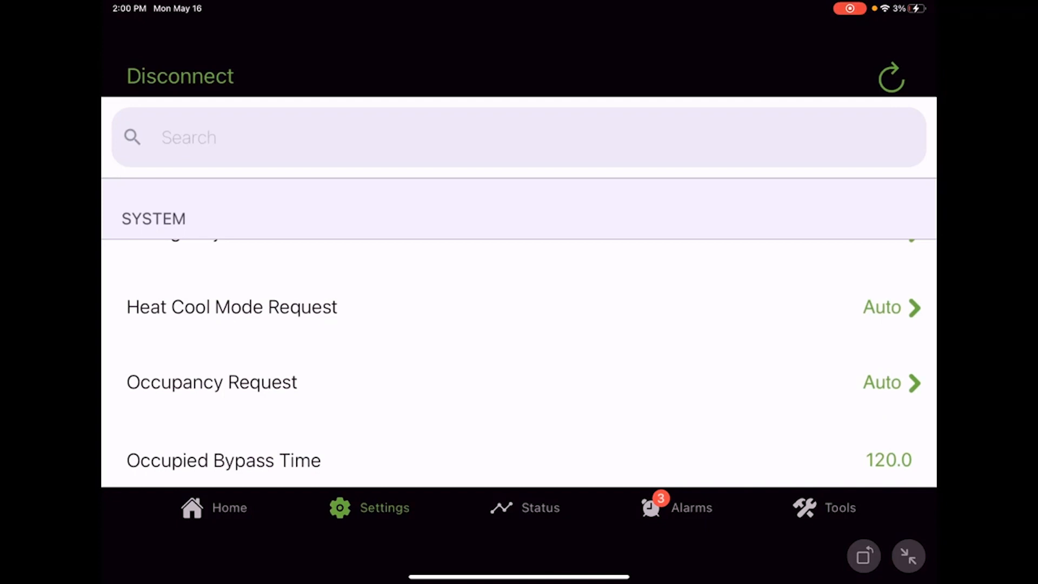
pyautogui.scroll(-3)
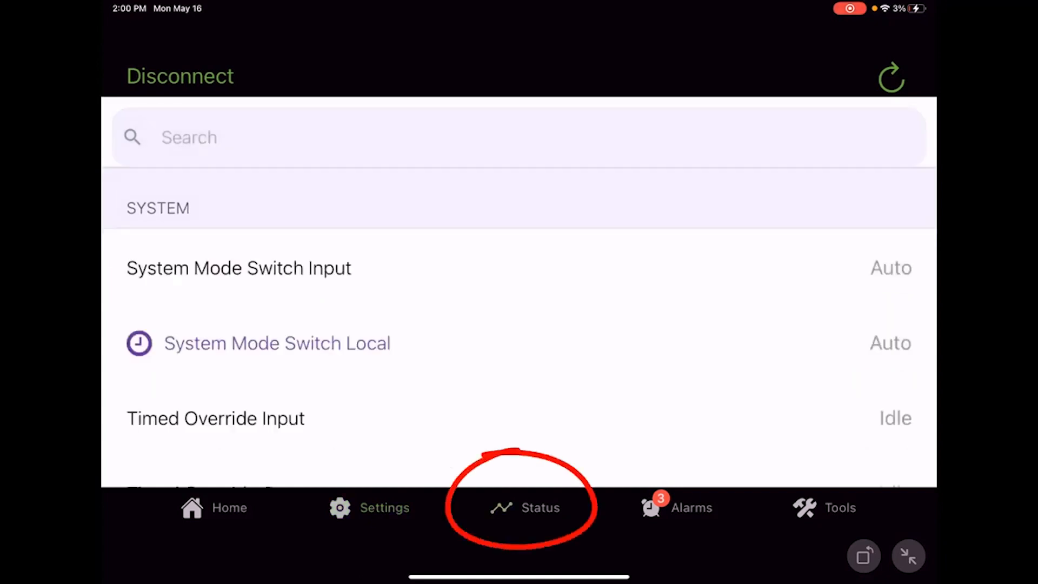
# Open the Status tab and scroll down to Space Temperature BAS reading 74.0 °F.
pyautogui.click(523, 507)
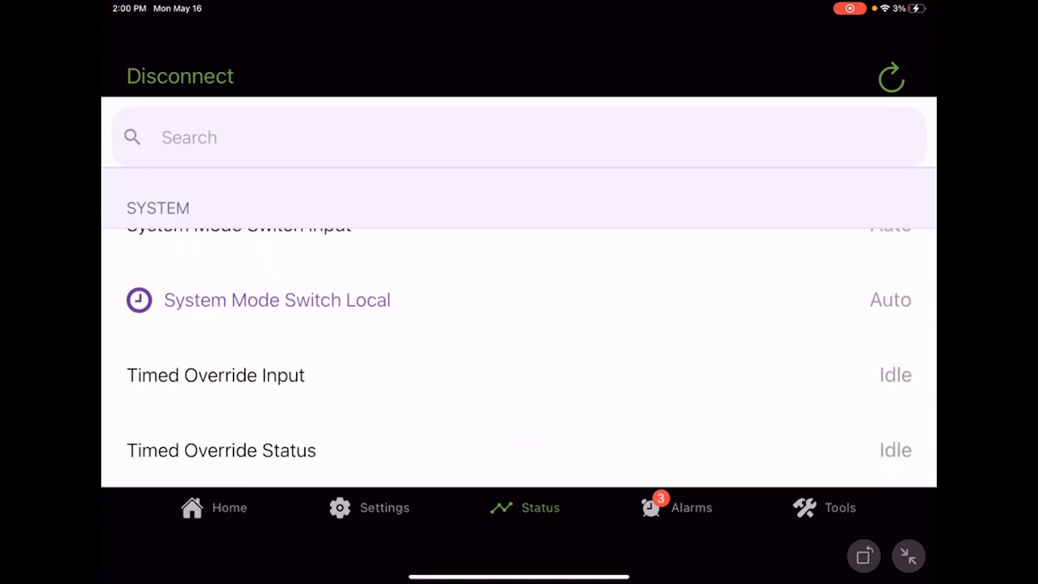
pyautogui.scroll(-3)
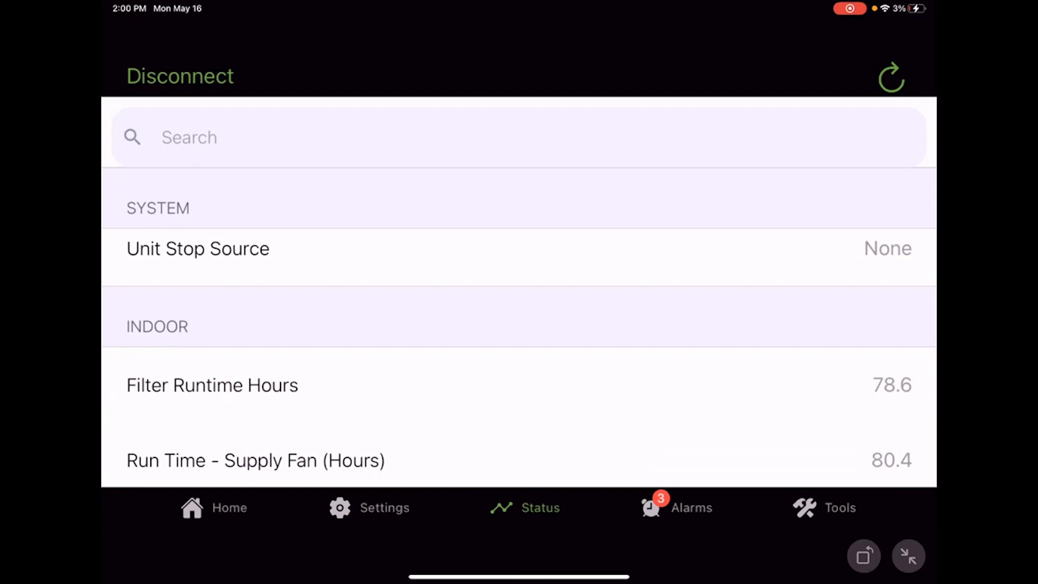
pyautogui.scroll(-3)
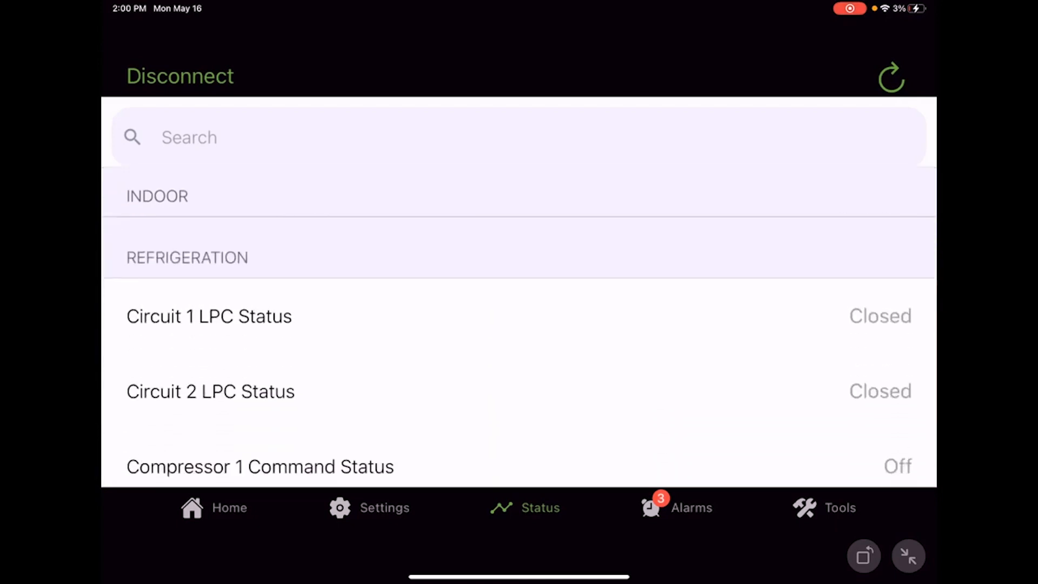
pyautogui.scroll(-3)
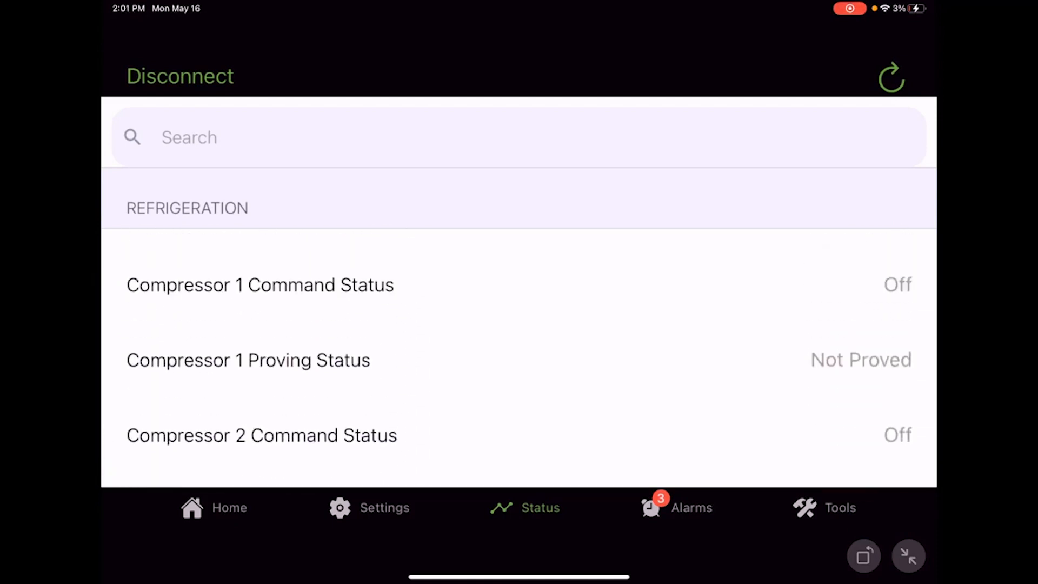
pyautogui.scroll(-3)
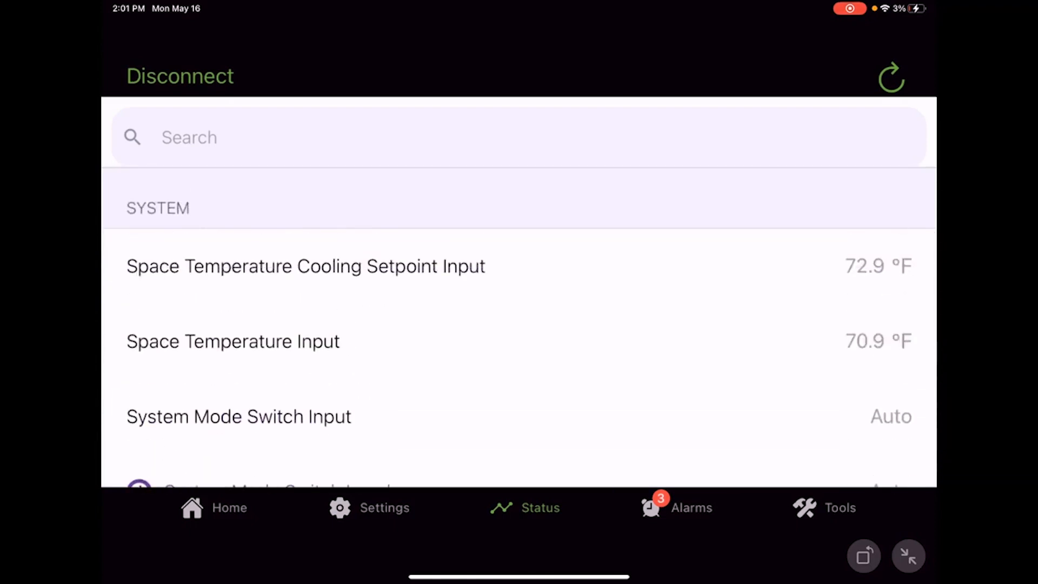
pyautogui.scroll(-3)
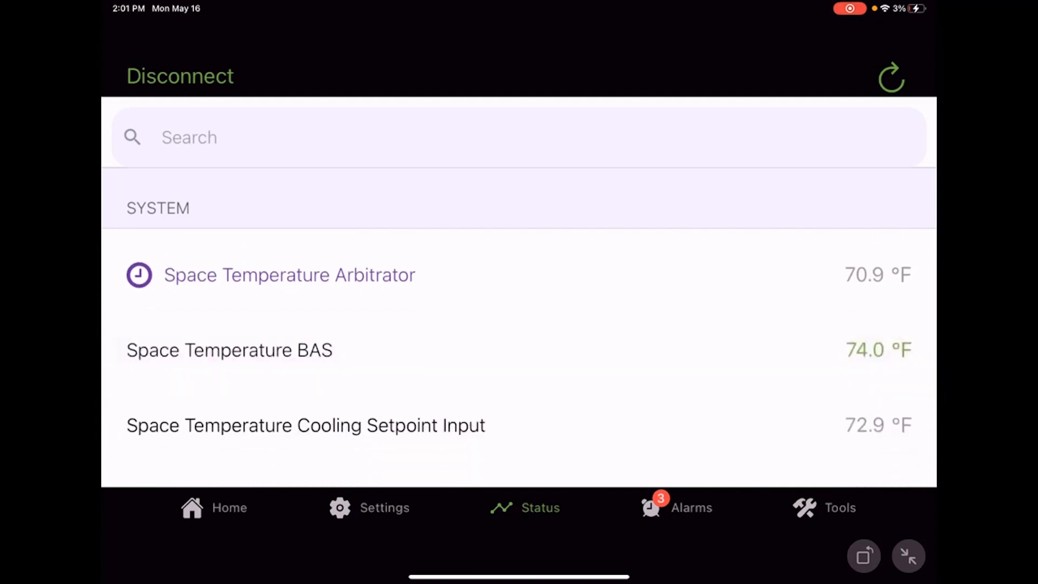
# Override Space Temperature BAS with a 78 °F value.
pyautogui.click(228, 350)
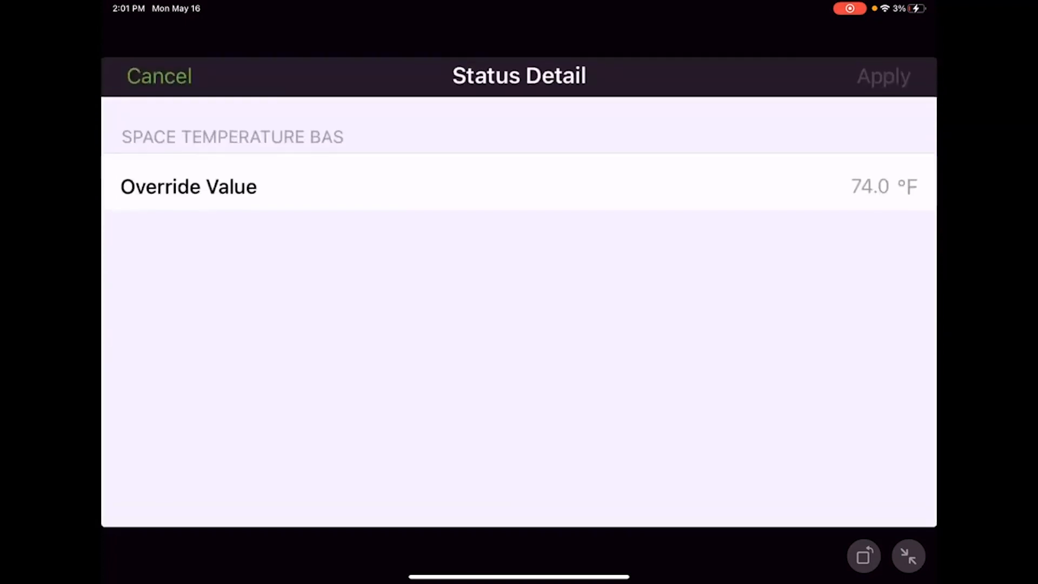
pyautogui.click(871, 186)
pyautogui.write('78')
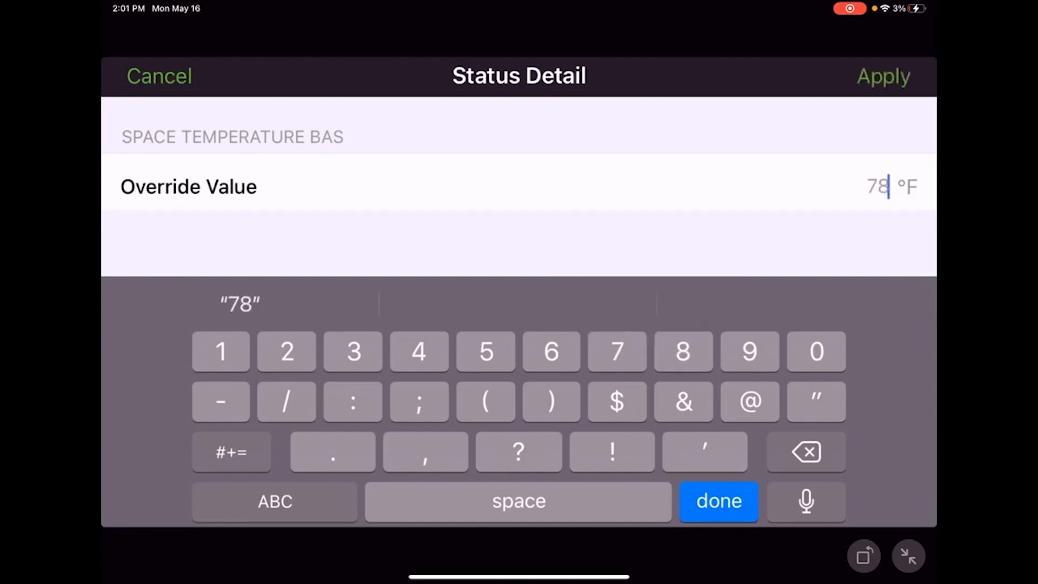
pyautogui.click(883, 76)
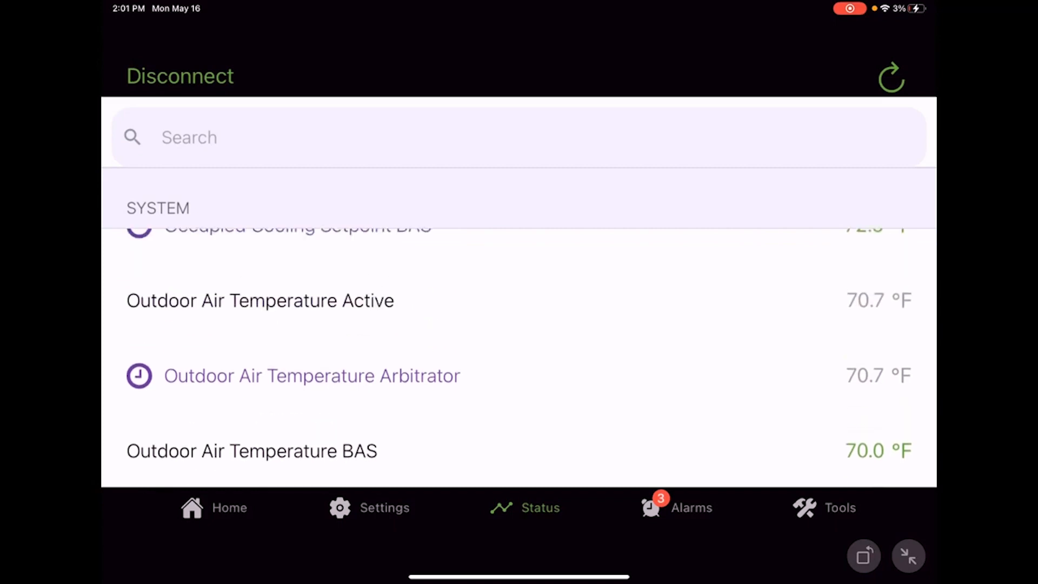
# Enter an 85 °F override value for Outdoor Air Temperature BAS.
pyautogui.click(251, 451)
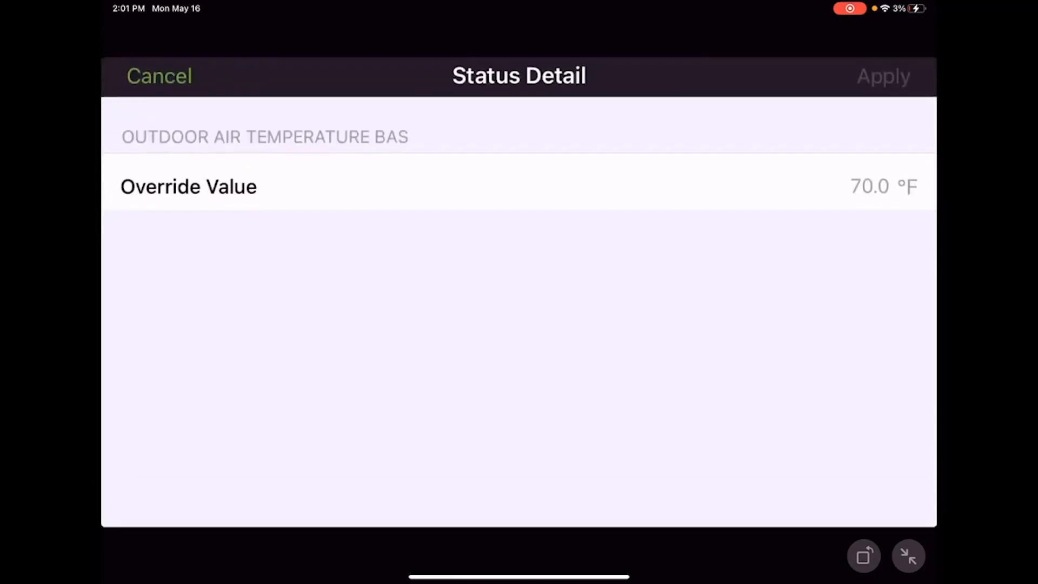
pyautogui.click(871, 186)
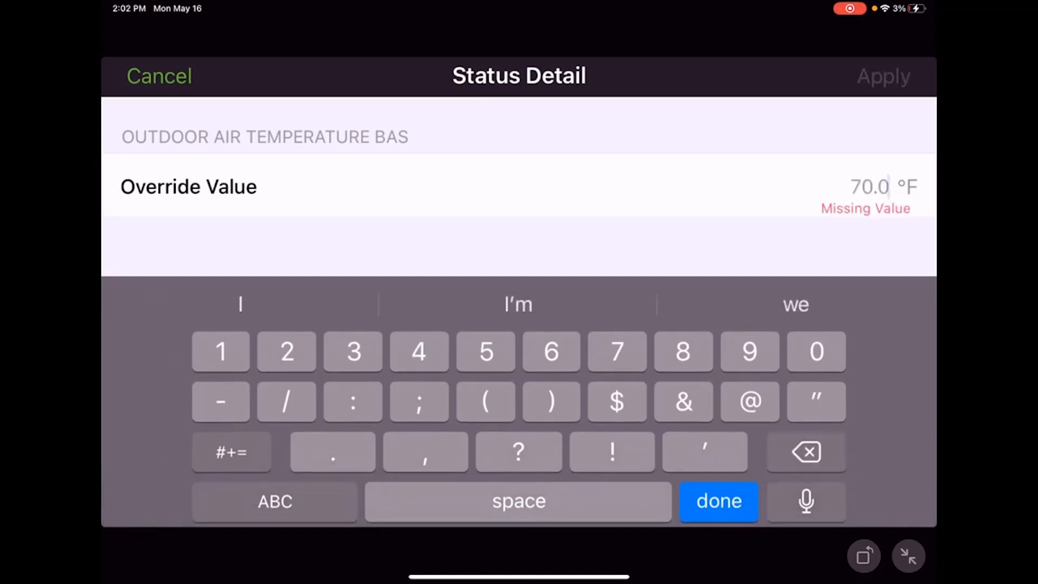
pyautogui.write('85')
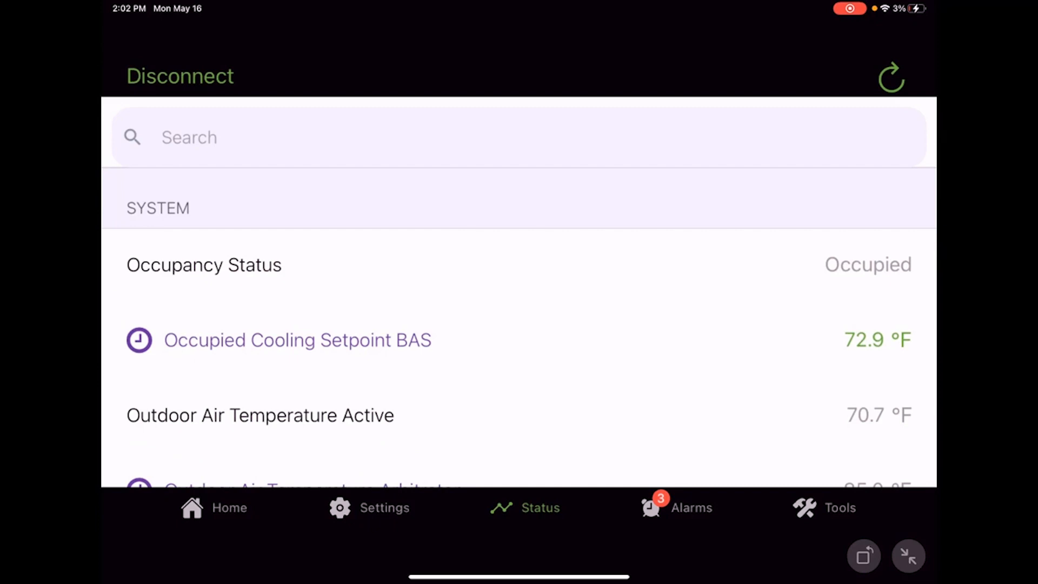
# Override Occupied Cooling Setpoint BAS to 71 °F for 30 minutes and reopen its status details.
pyautogui.click(297, 339)
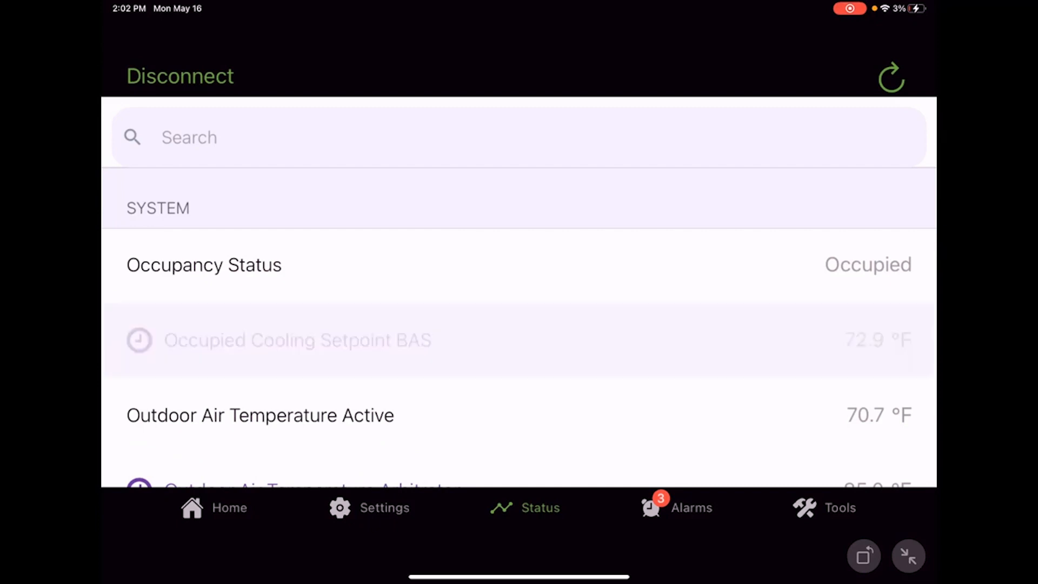
pyautogui.click(297, 340)
pyautogui.write('7')
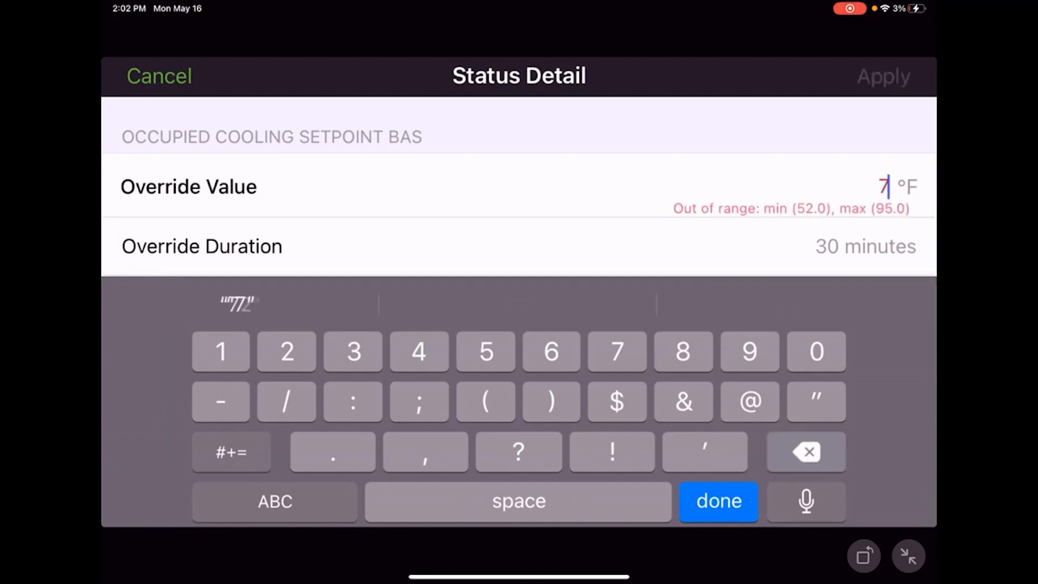
pyautogui.click(806, 451)
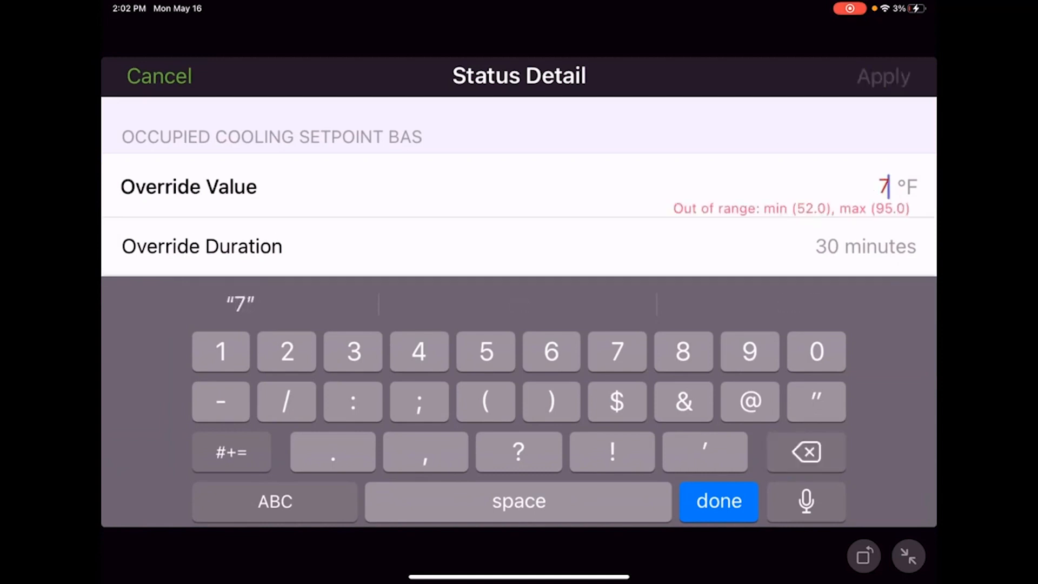
pyautogui.write('1')
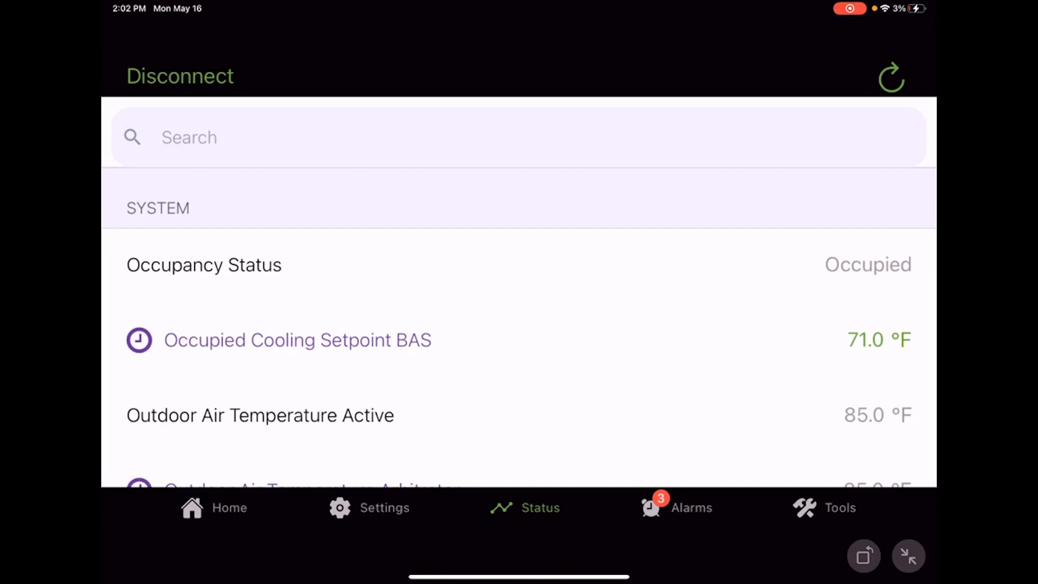
pyautogui.click(297, 340)
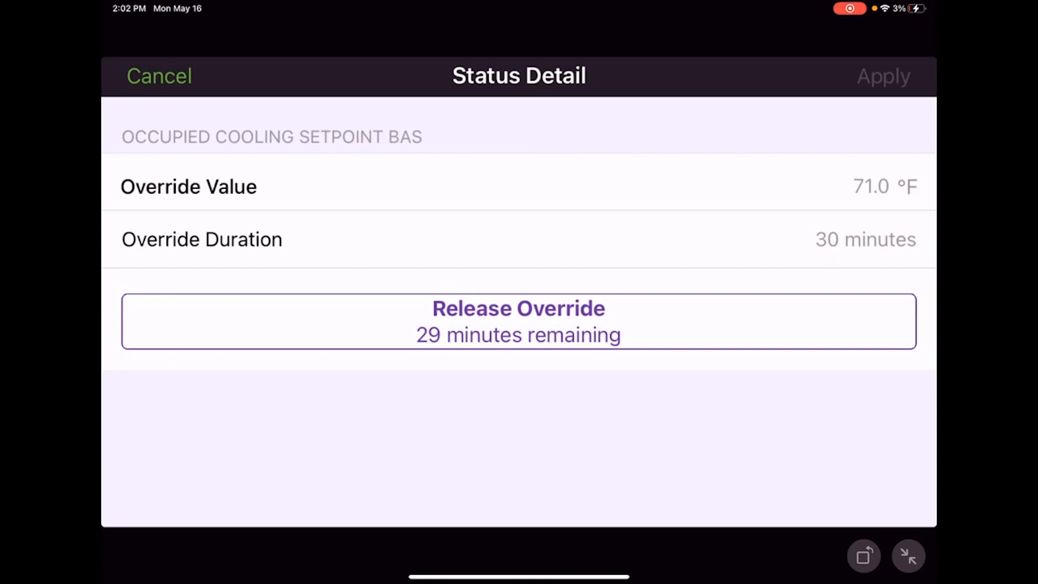
# Release the Occupied Cooling Setpoint BAS override and confirm it reads 72.9 °F.
pyautogui.click(159, 75)
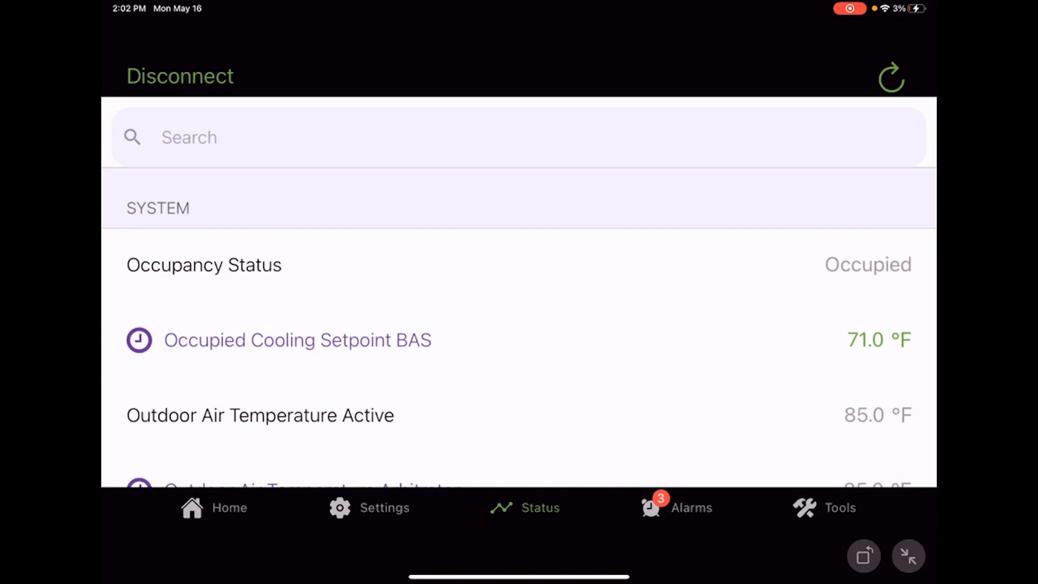
pyautogui.click(296, 340)
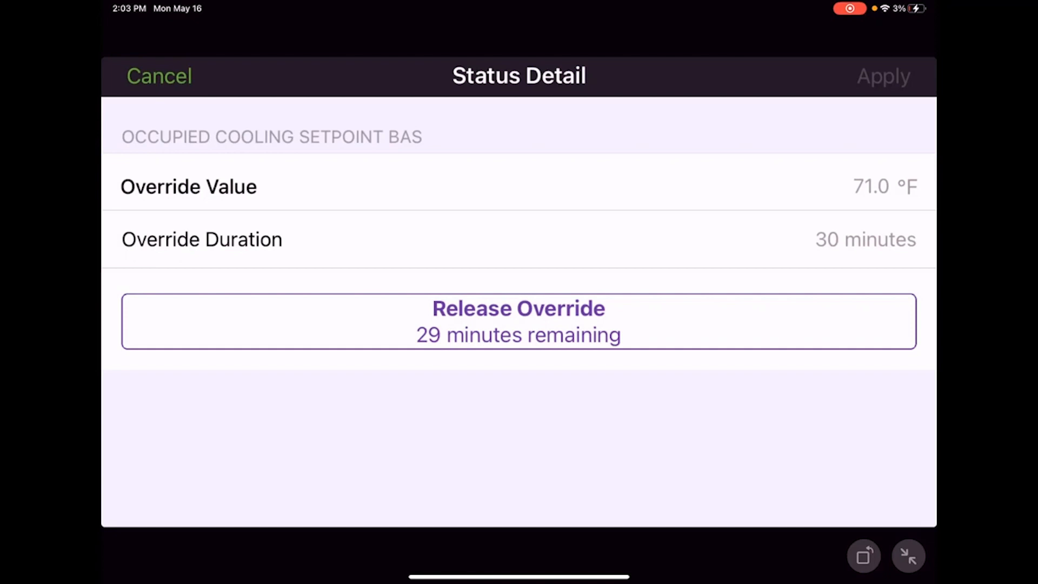
pyautogui.click(158, 75)
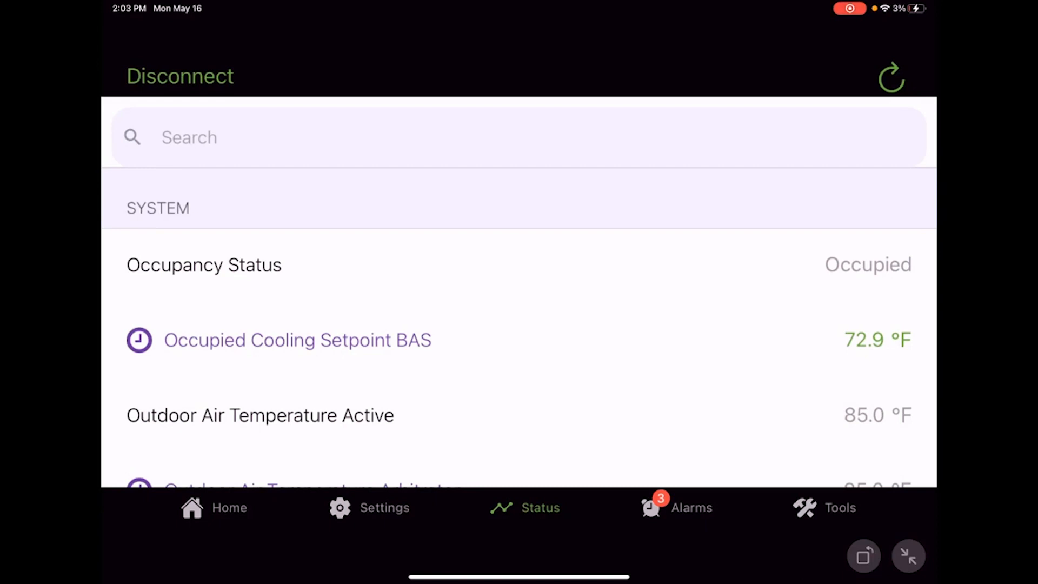
pyautogui.click(297, 340)
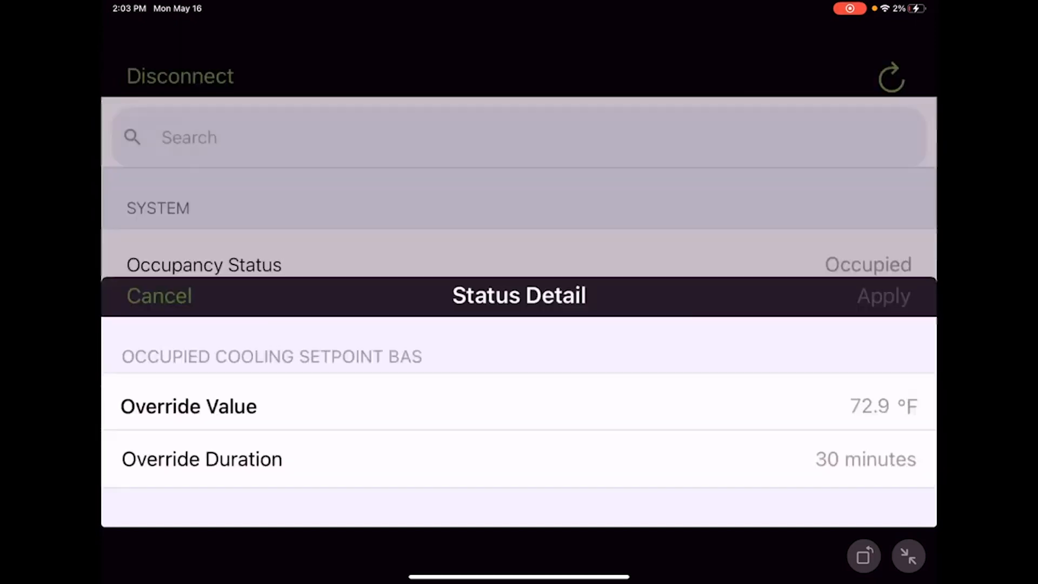
# Cancel the Status Detail sheet and scroll the status list to Alarm Indicator Status.
pyautogui.click(159, 296)
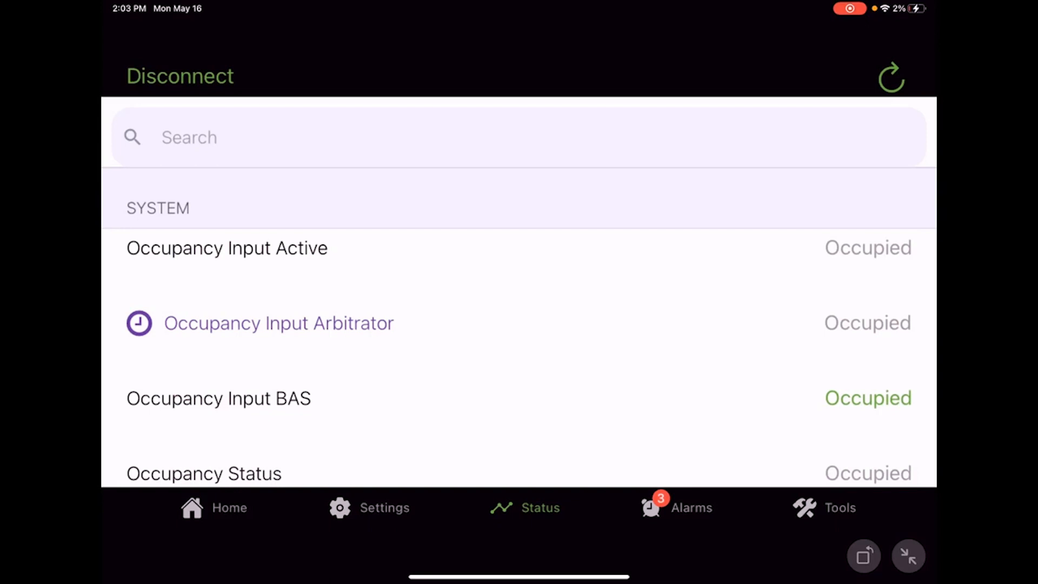
pyautogui.scroll(-3)
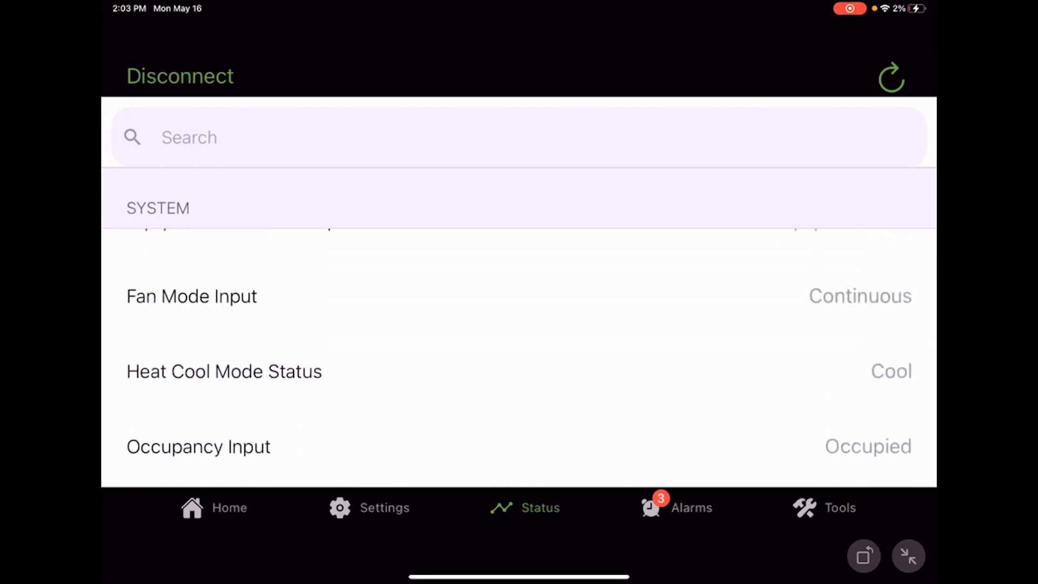
pyautogui.scroll(-3)
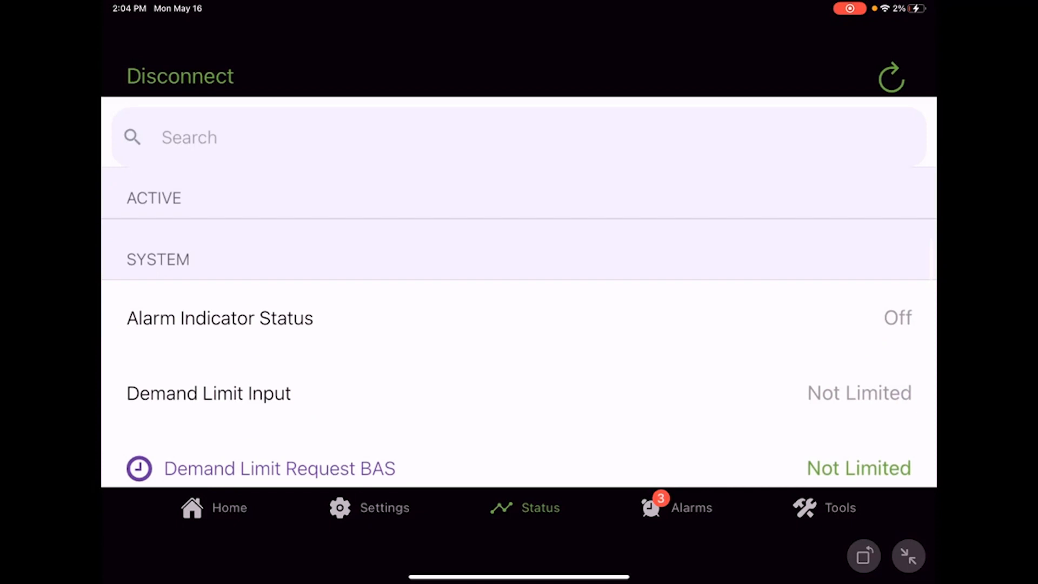